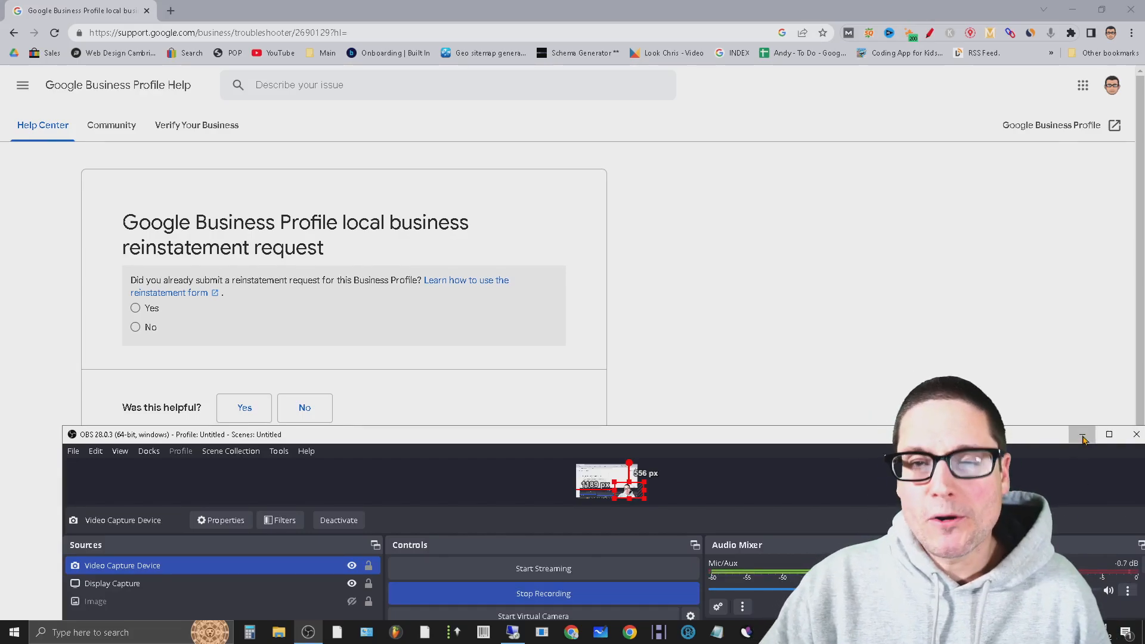
Answer No to having already submitted a reinstatement request
{"action": "left_click", "coordinate": [1083, 435]}
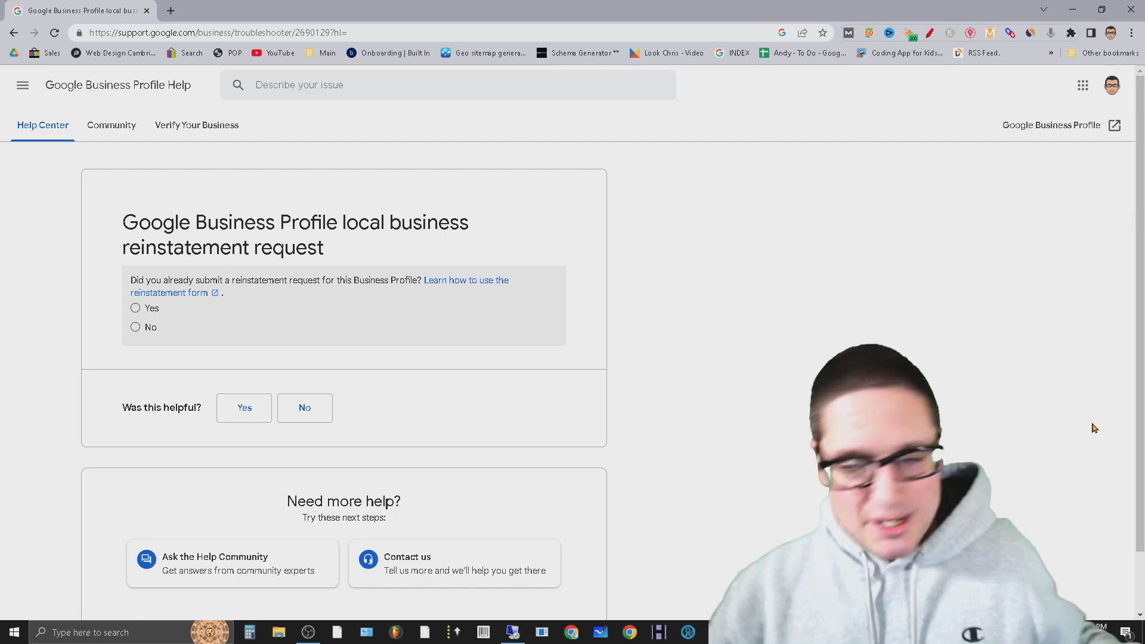
{"action": "mouse_move", "coordinate": [1136, 476]}
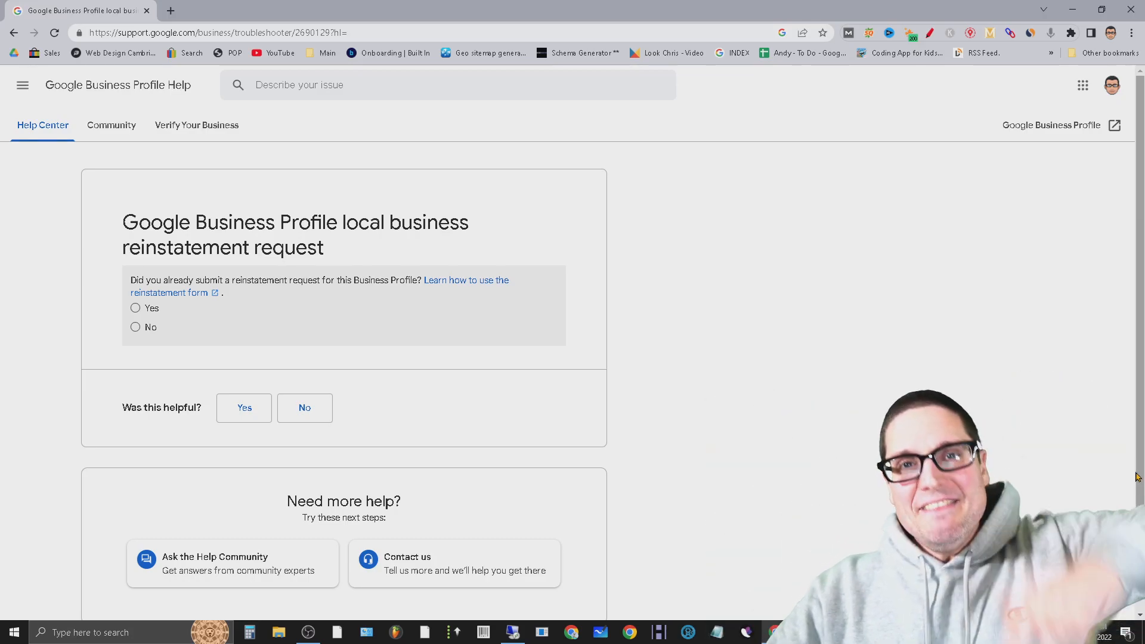
{"action": "mouse_move", "coordinate": [446, 143]}
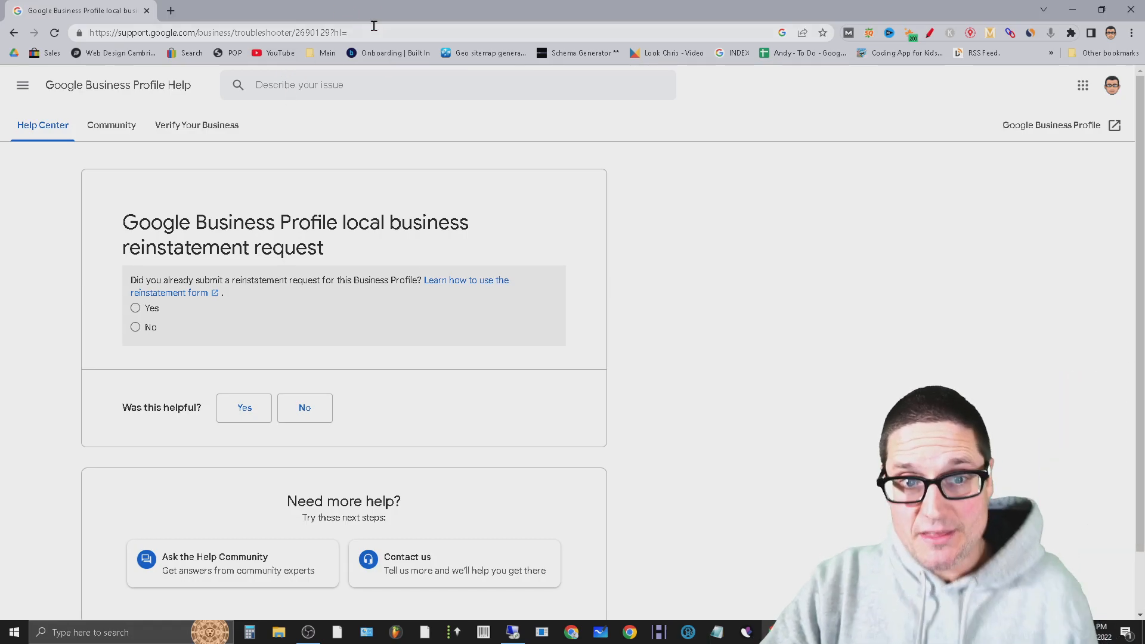
{"action": "left_click", "coordinate": [215, 32]}
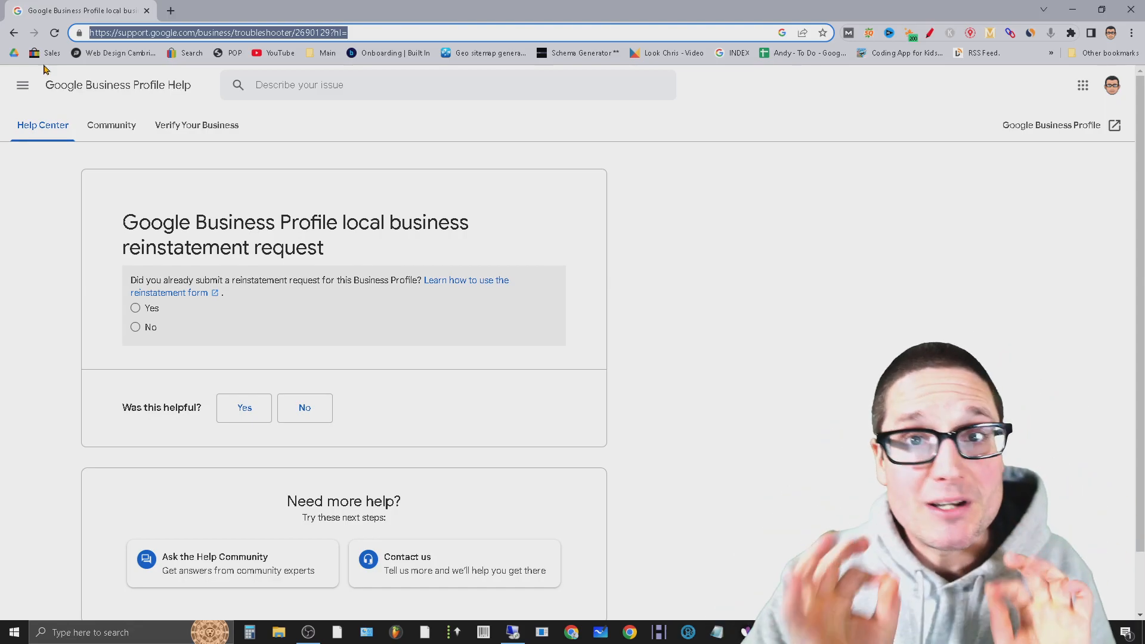
{"action": "mouse_move", "coordinate": [626, 307]}
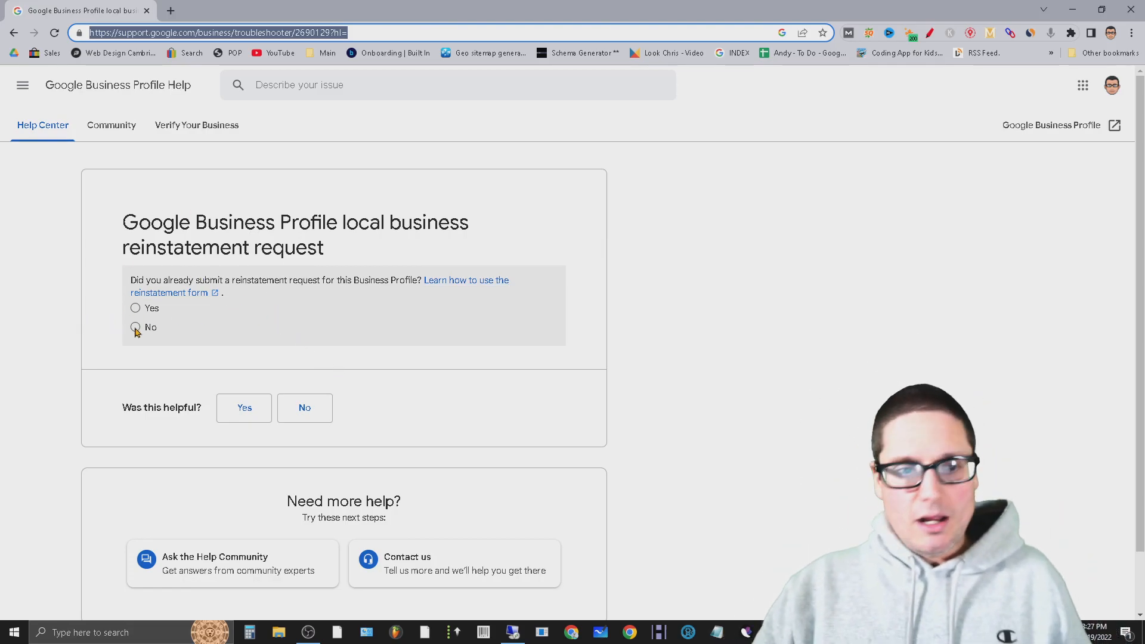
{"action": "left_click", "coordinate": [135, 327]}
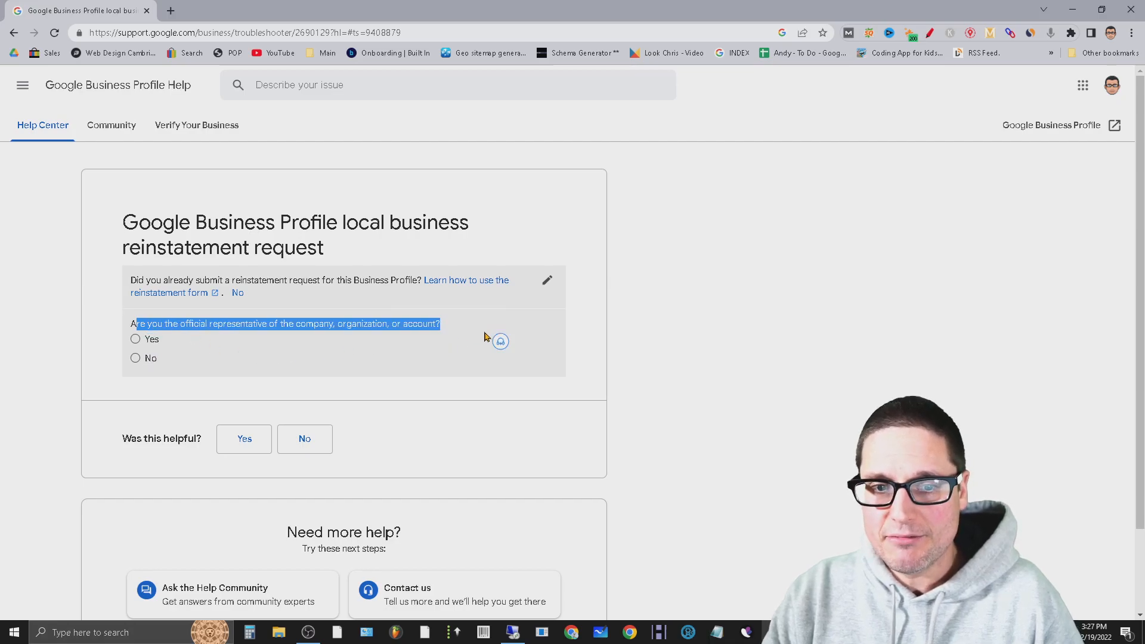
{"action": "mouse_move", "coordinate": [471, 401]}
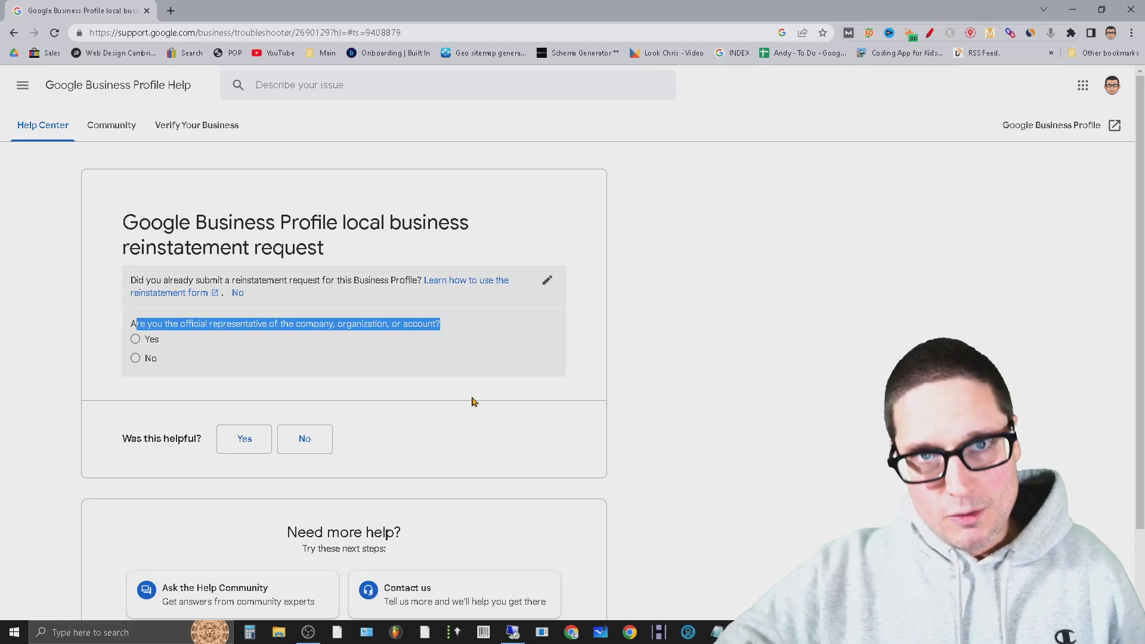
{"action": "mouse_move", "coordinate": [675, 286]}
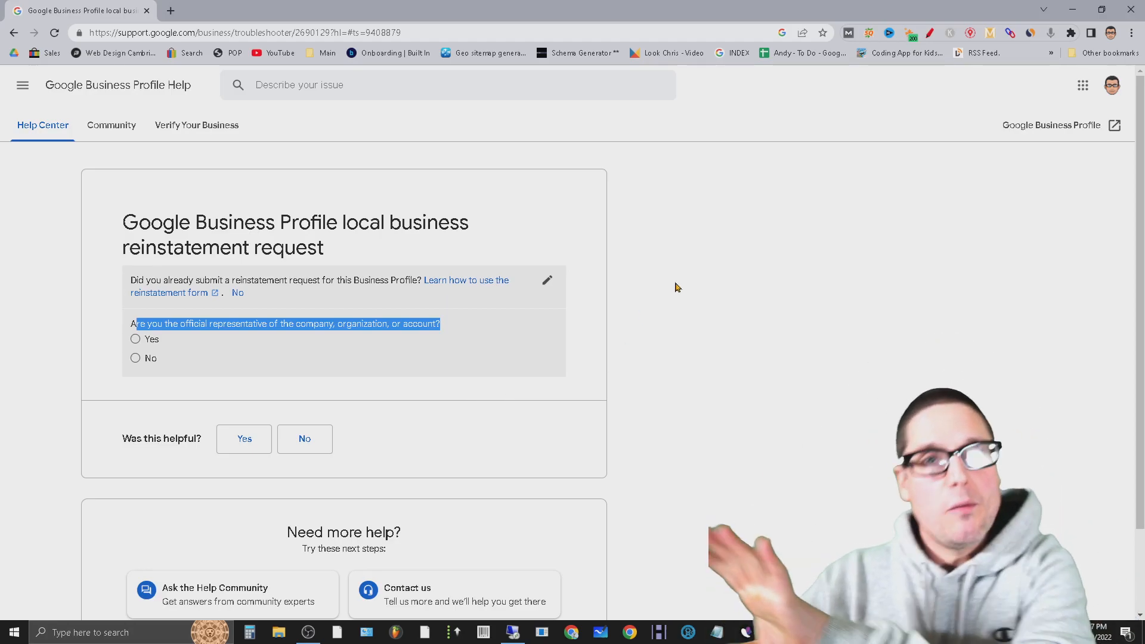
{"action": "mouse_move", "coordinate": [161, 357]}
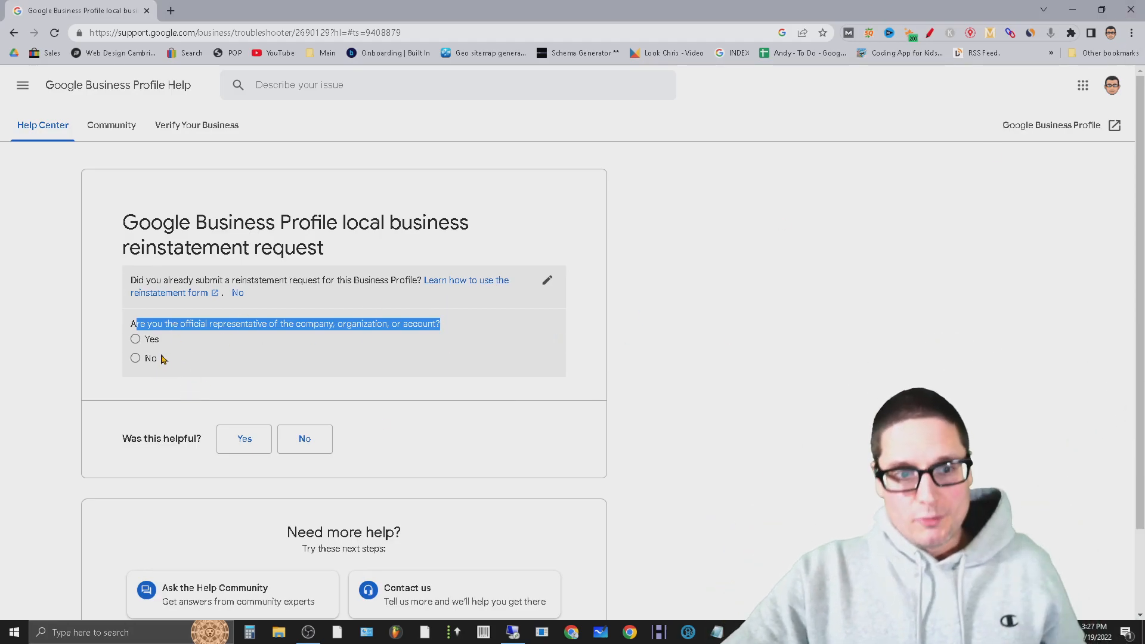
Answer Yes to official representative, quality guidelines, permanent location, accurate address, service area and face-to-face questions
{"action": "left_click", "coordinate": [135, 338]}
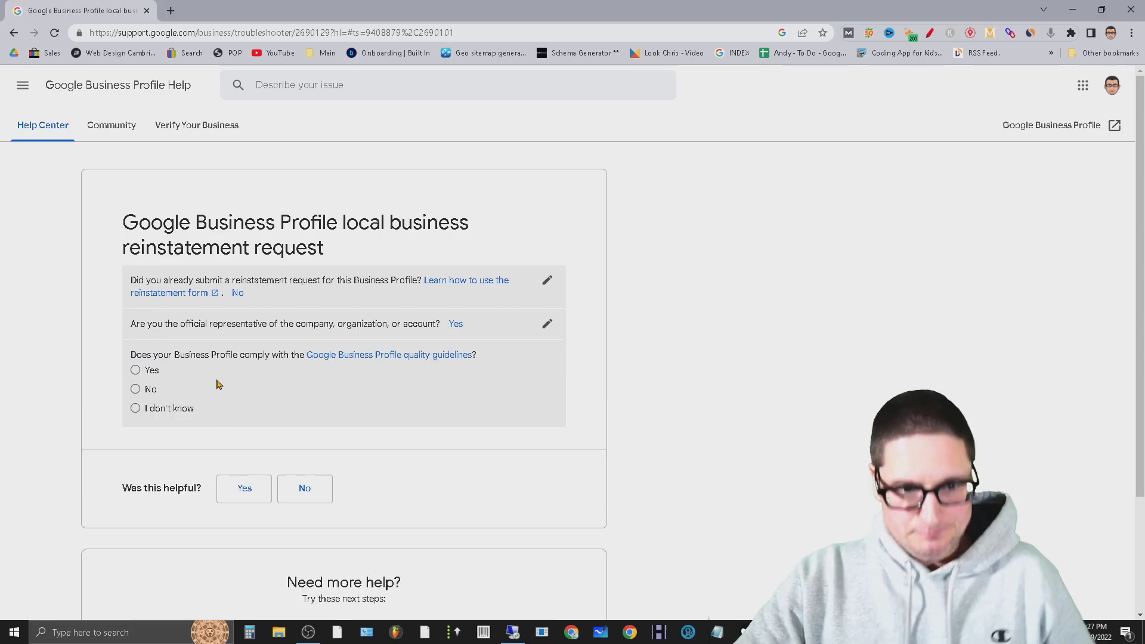
{"action": "mouse_move", "coordinate": [288, 403]}
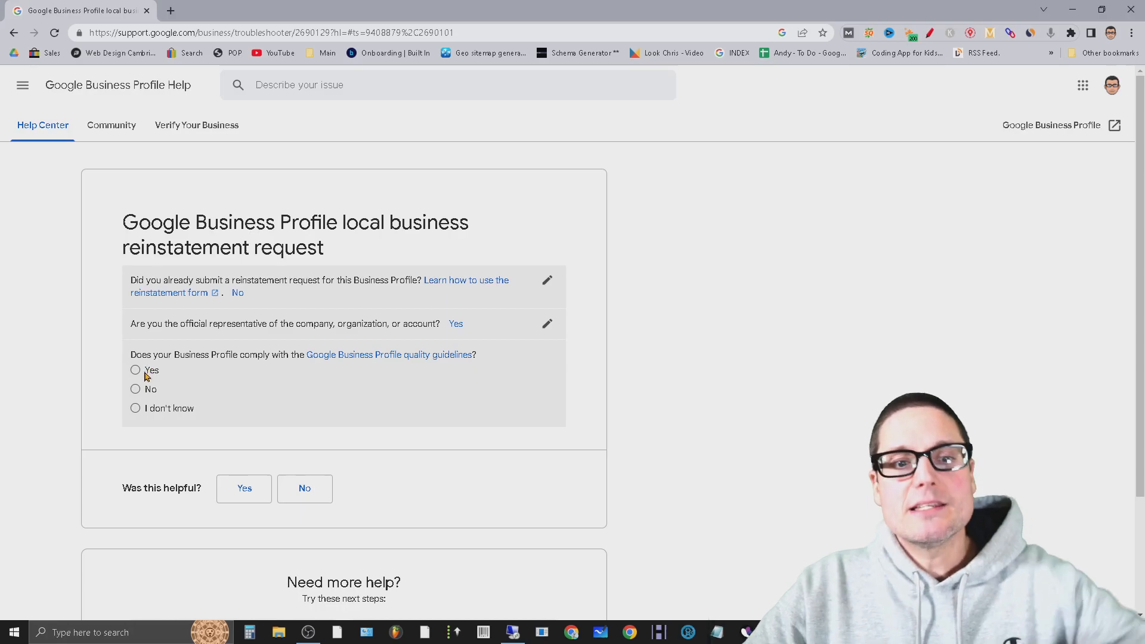
{"action": "left_click", "coordinate": [135, 370]}
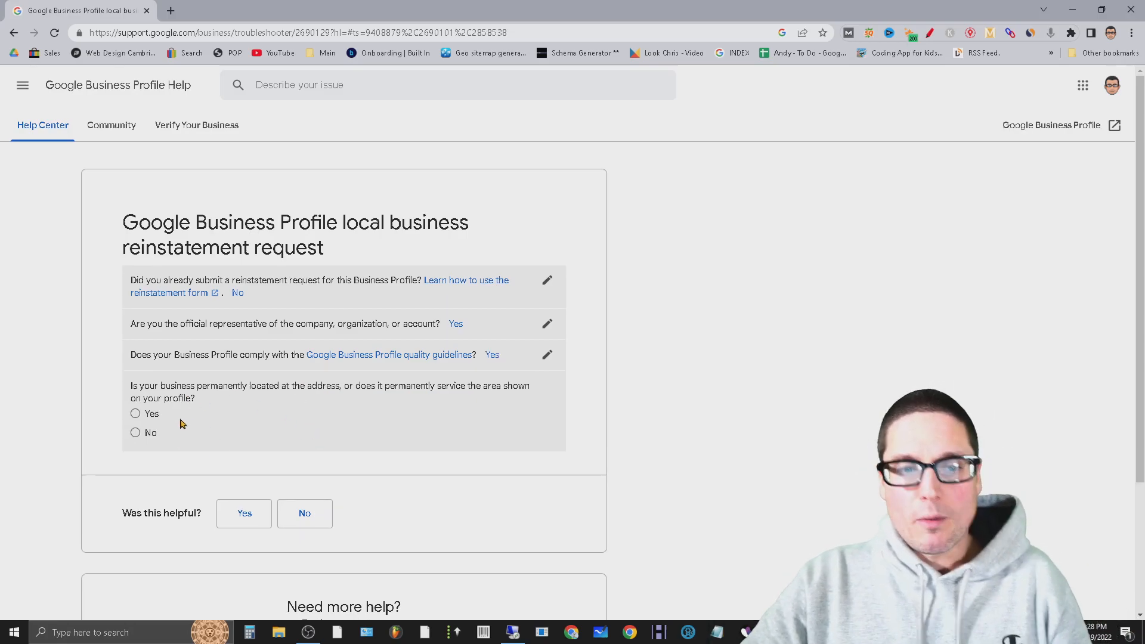
{"action": "left_click", "coordinate": [135, 414]}
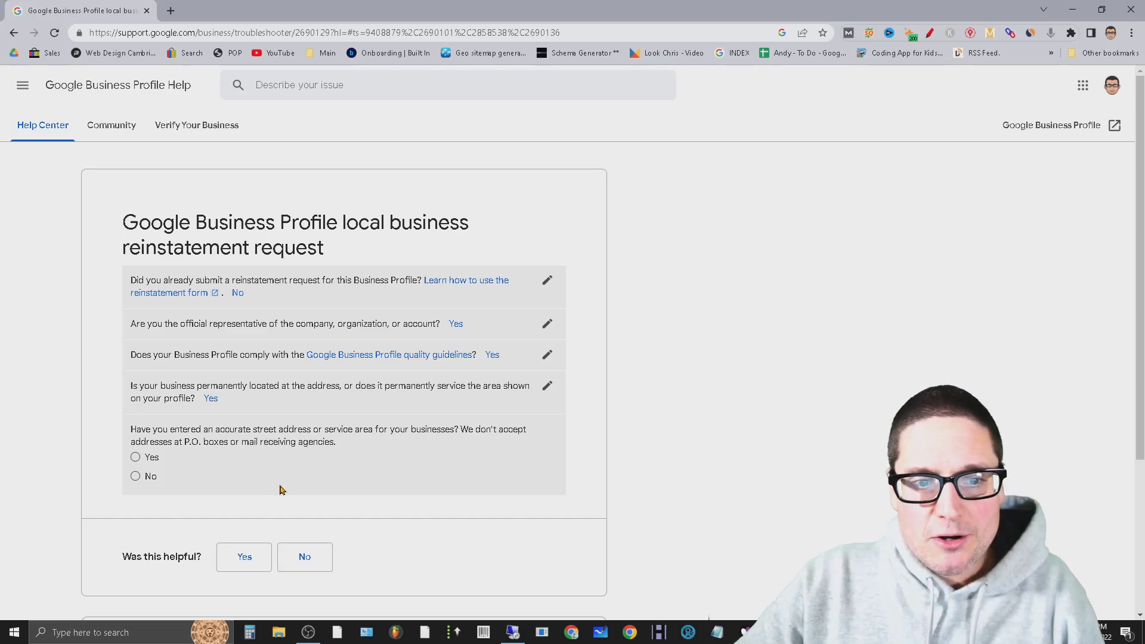
{"action": "mouse_move", "coordinate": [392, 492]}
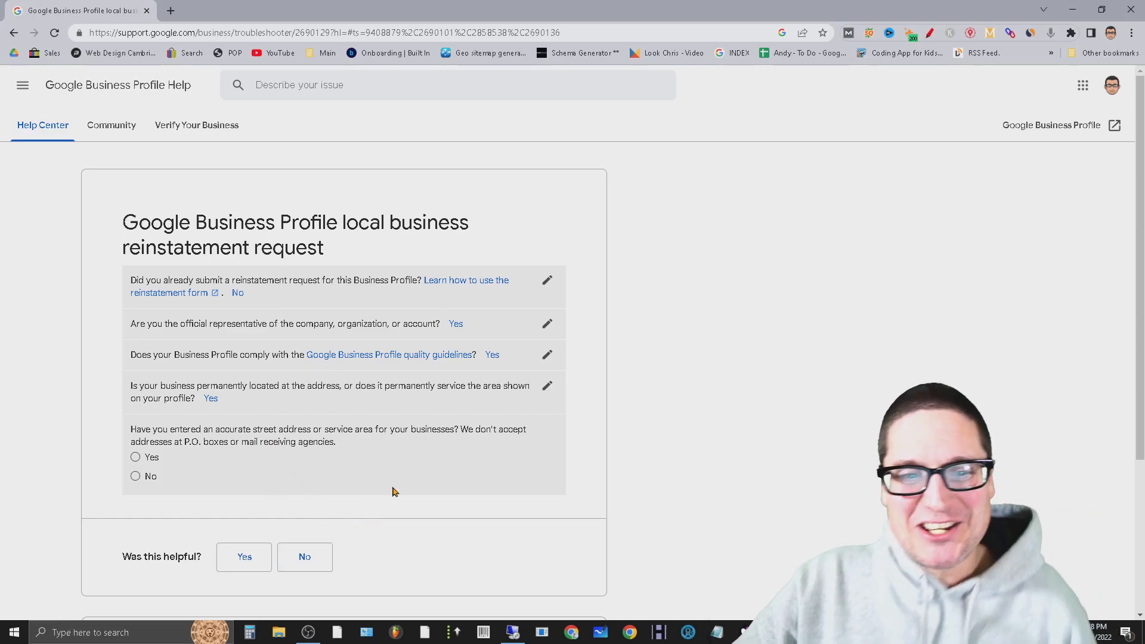
{"action": "mouse_move", "coordinate": [142, 461]}
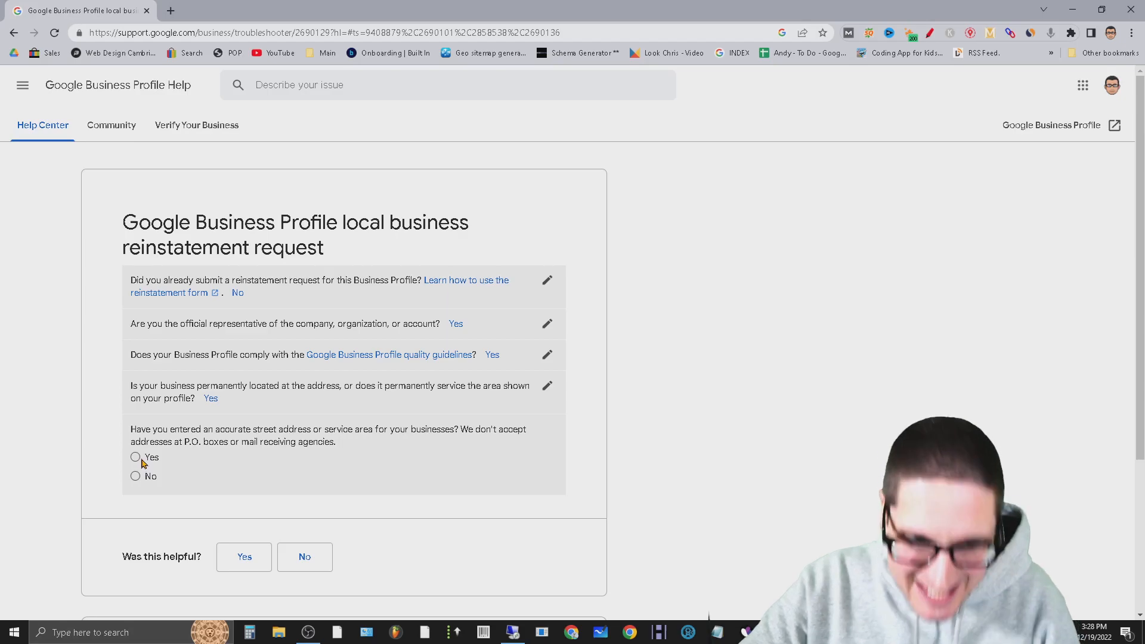
{"action": "left_click", "coordinate": [135, 456]}
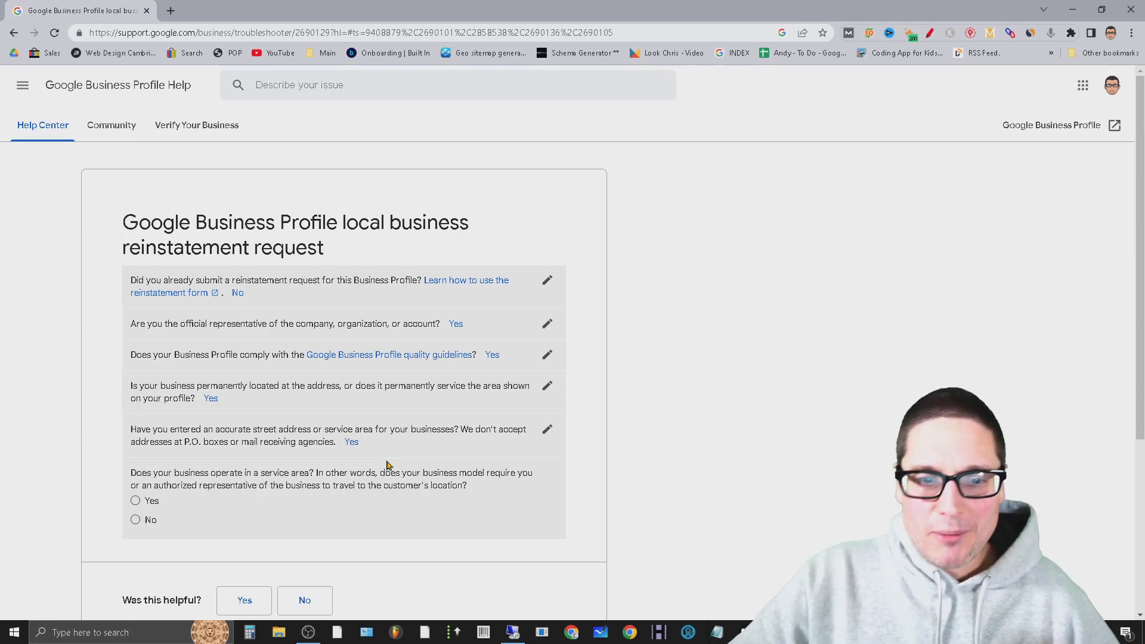
{"action": "mouse_move", "coordinate": [502, 509]}
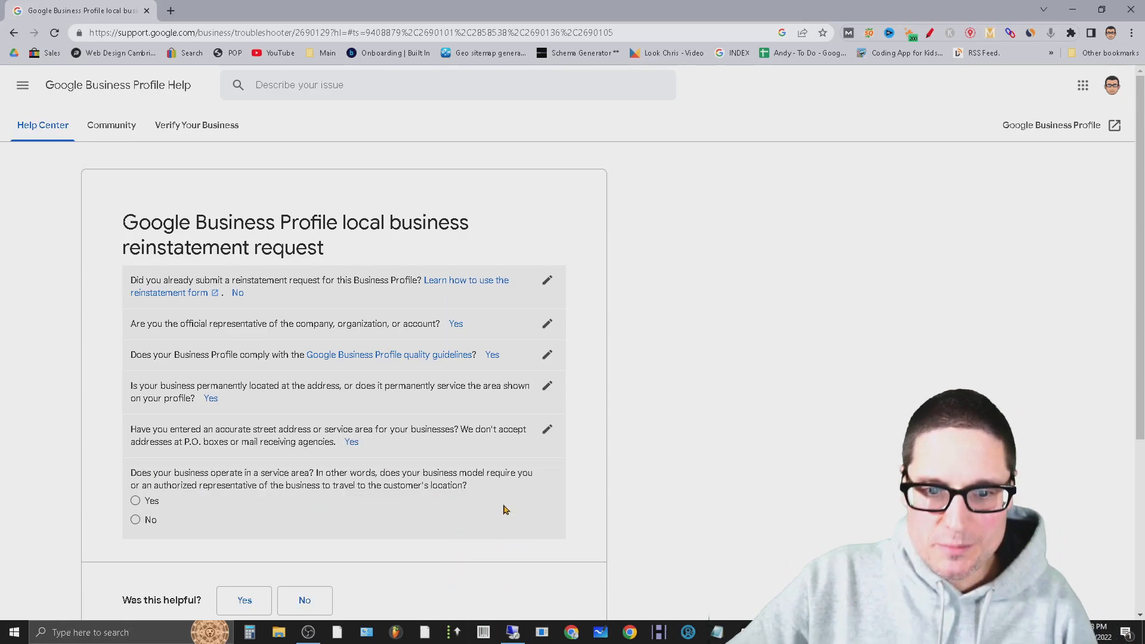
{"action": "mouse_move", "coordinate": [406, 558]}
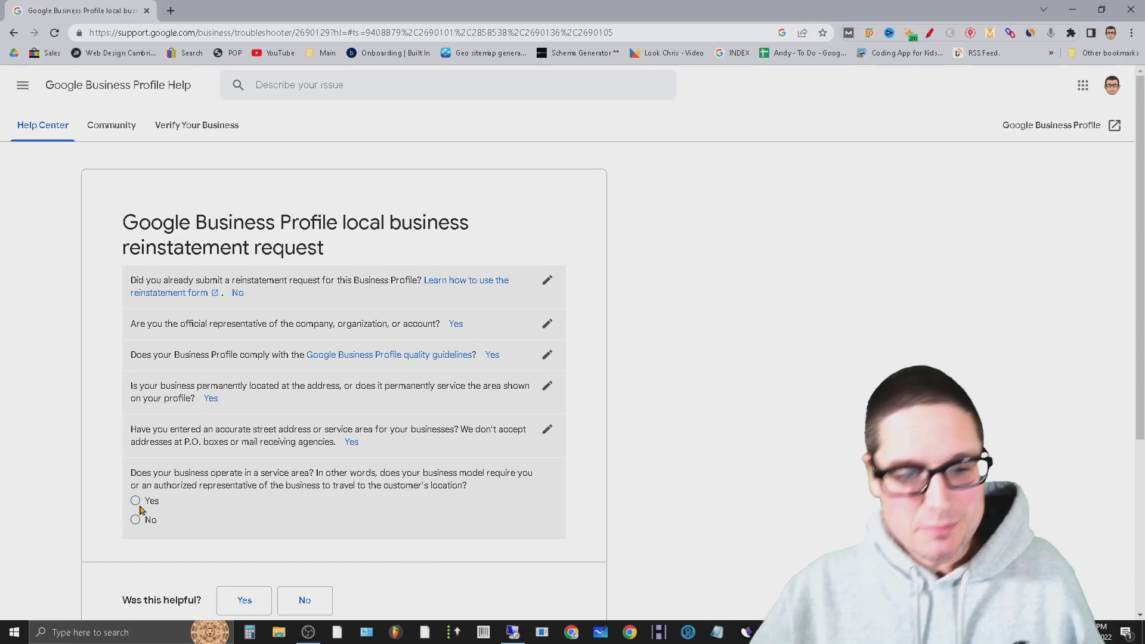
{"action": "left_click", "coordinate": [134, 499]}
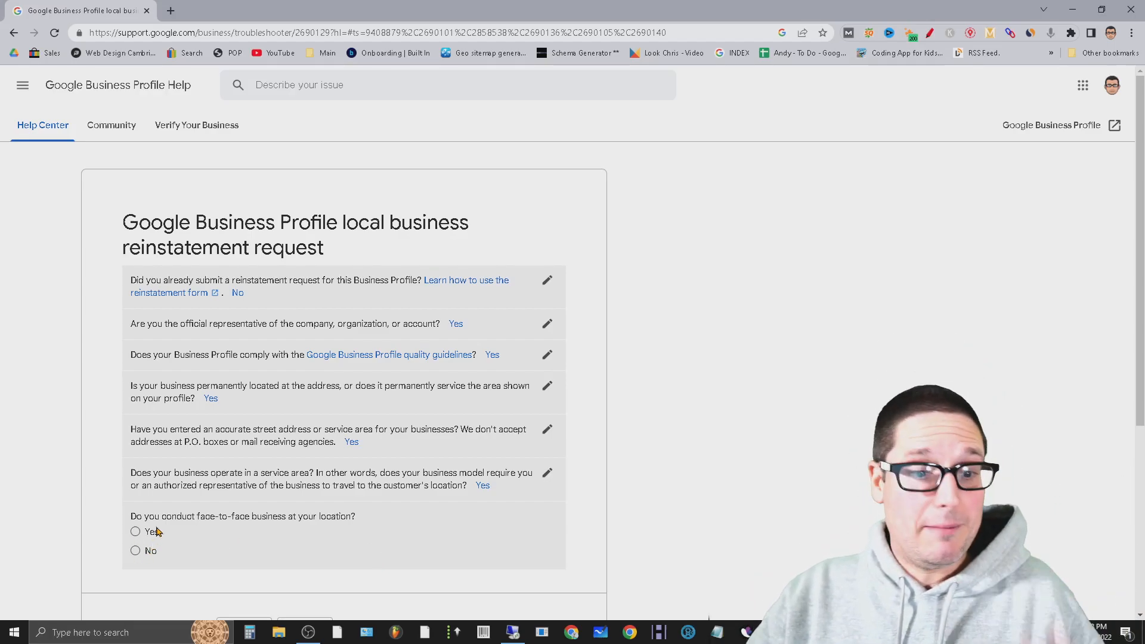
{"action": "left_click", "coordinate": [135, 530]}
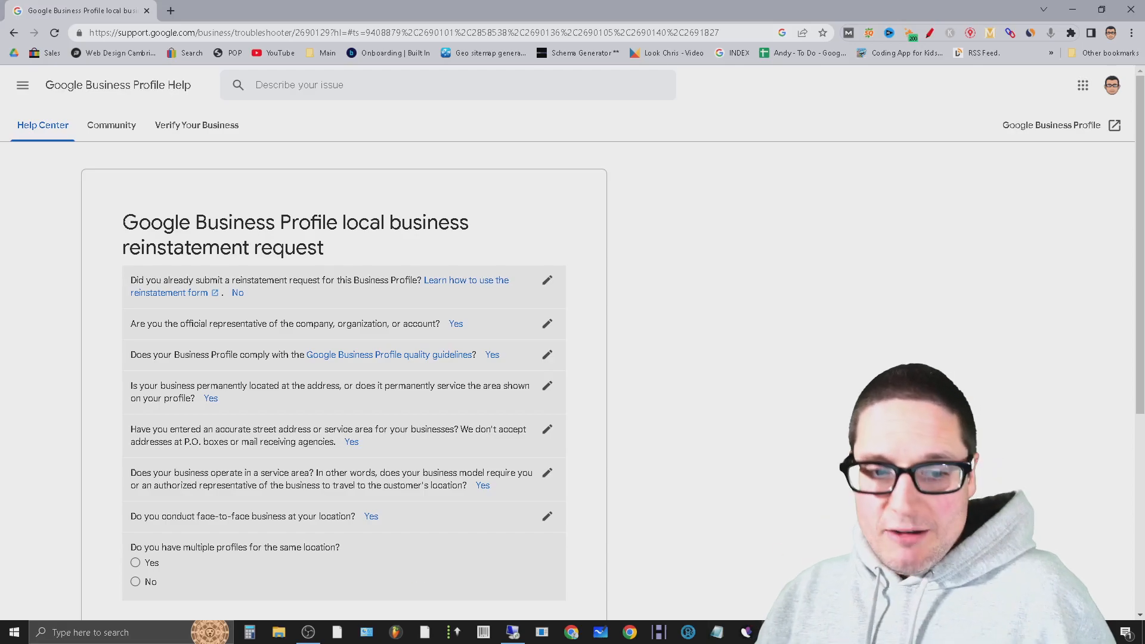
{"action": "scroll", "scroll_direction": "down", "scroll_amount": 3}
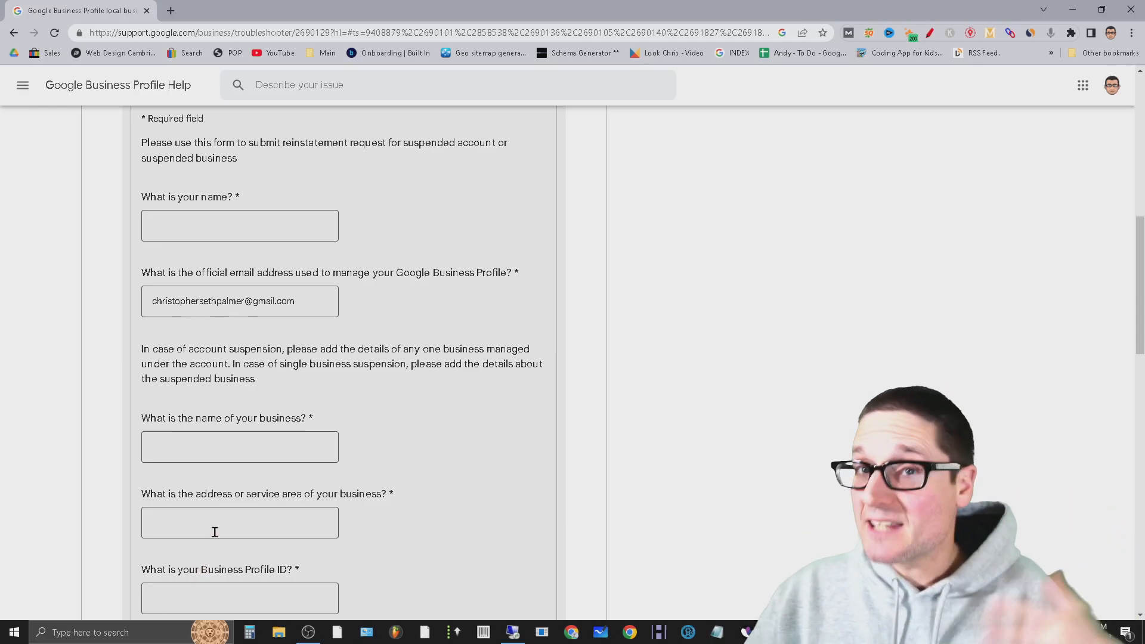
{"action": "triple_click", "coordinate": [239, 301]}
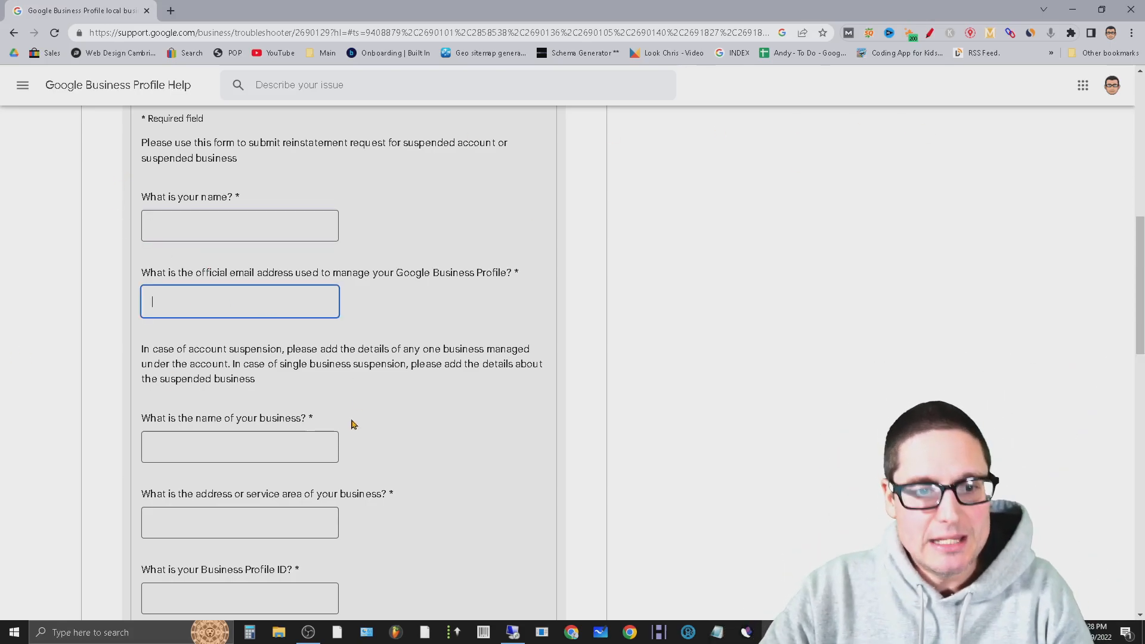
{"action": "scroll", "scroll_direction": "down", "scroll_amount": 3}
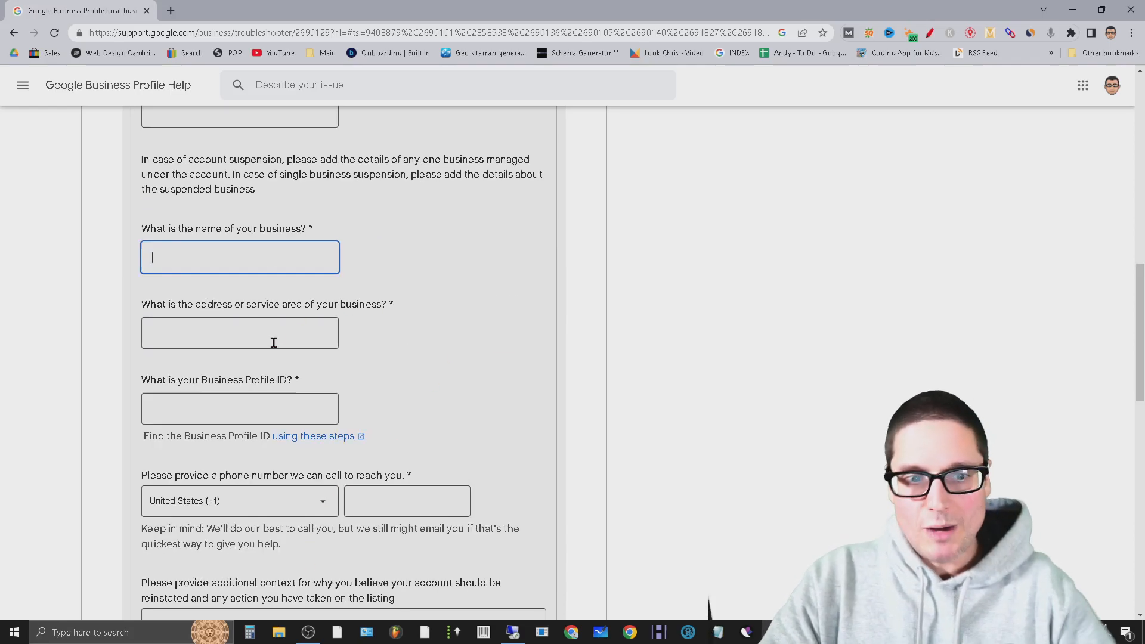
{"action": "left_click", "coordinate": [239, 333]}
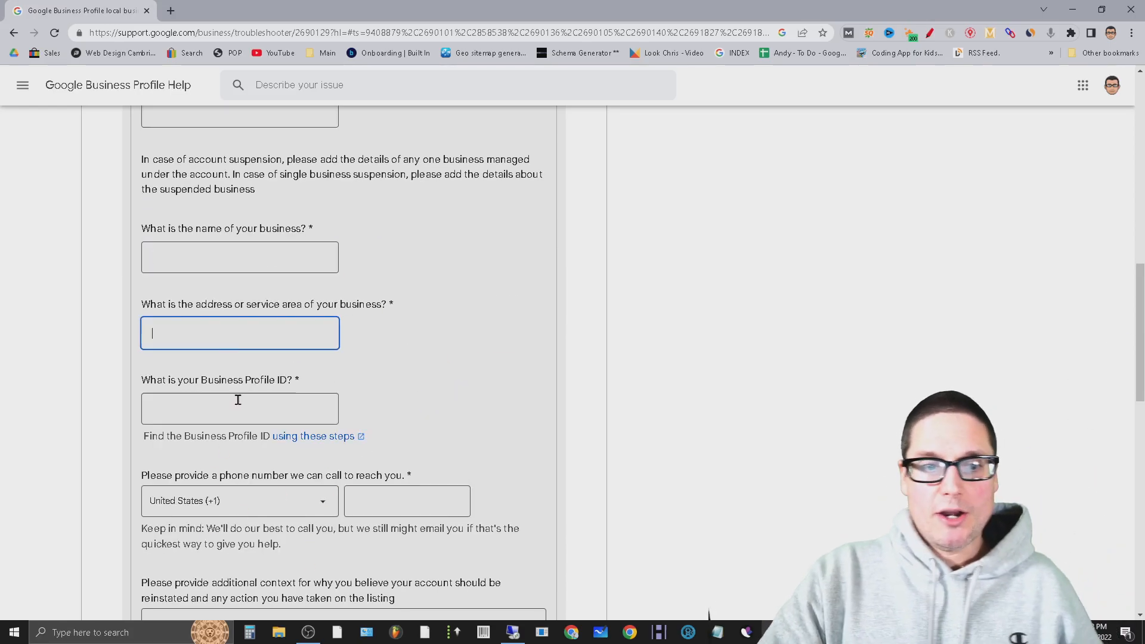
{"action": "left_click", "coordinate": [240, 408]}
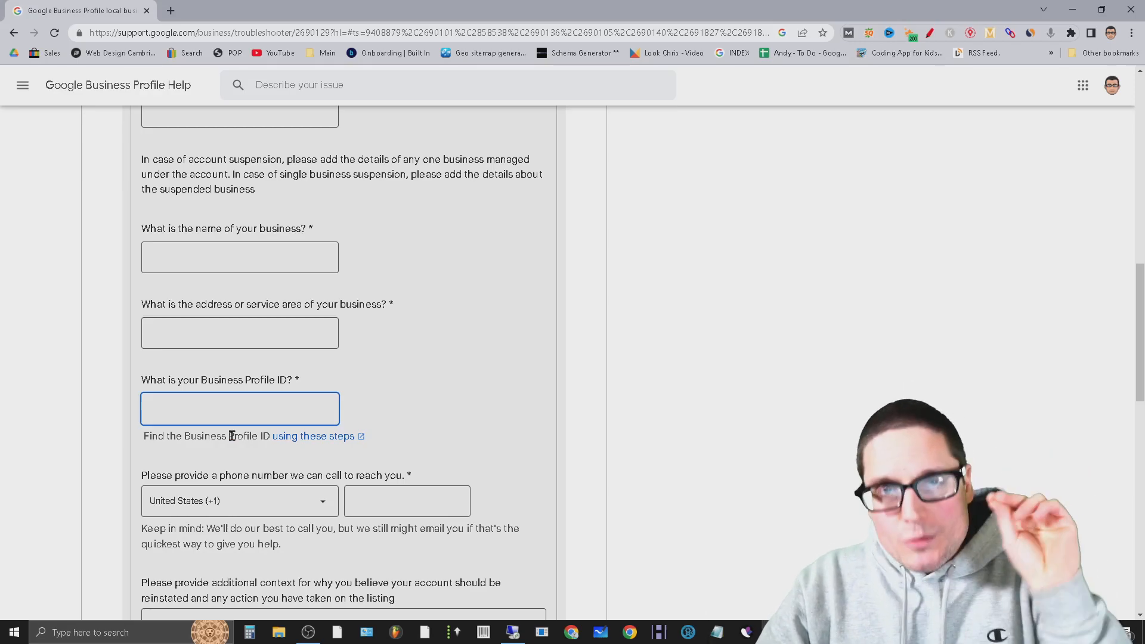
{"action": "scroll", "scroll_direction": "down", "scroll_amount": 3}
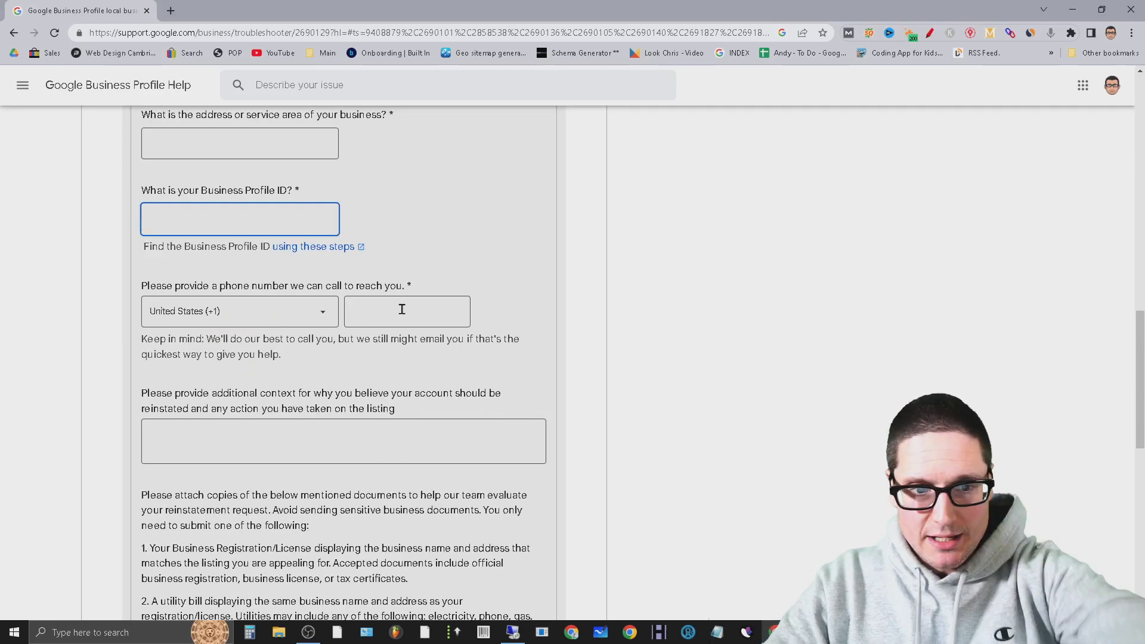
{"action": "left_click", "coordinate": [343, 441]}
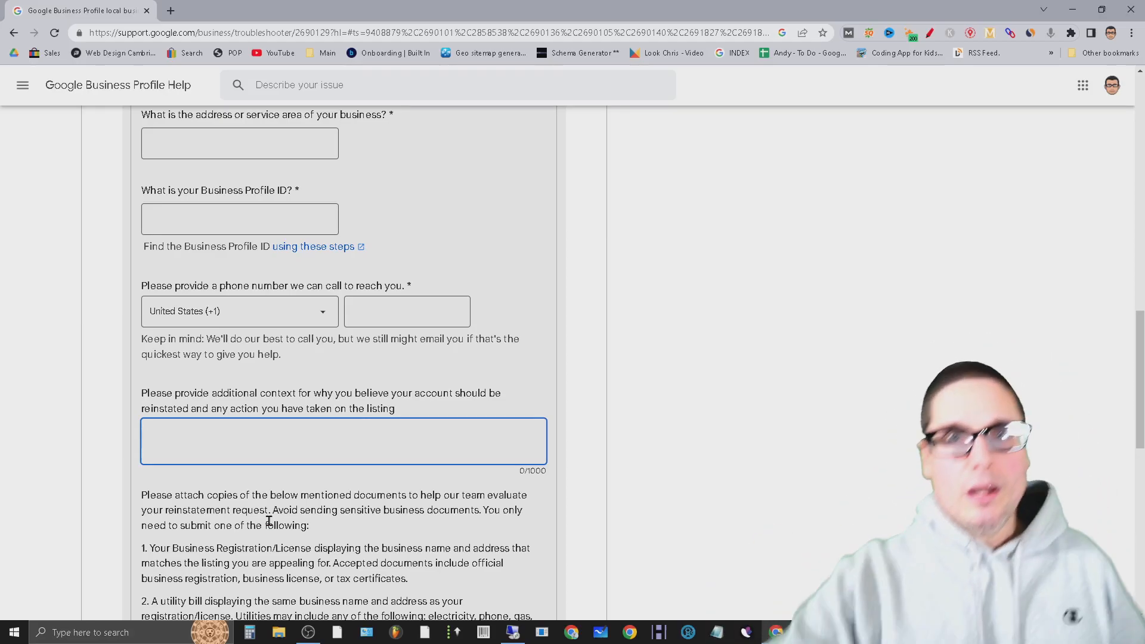
{"action": "left_click", "coordinate": [343, 438]}
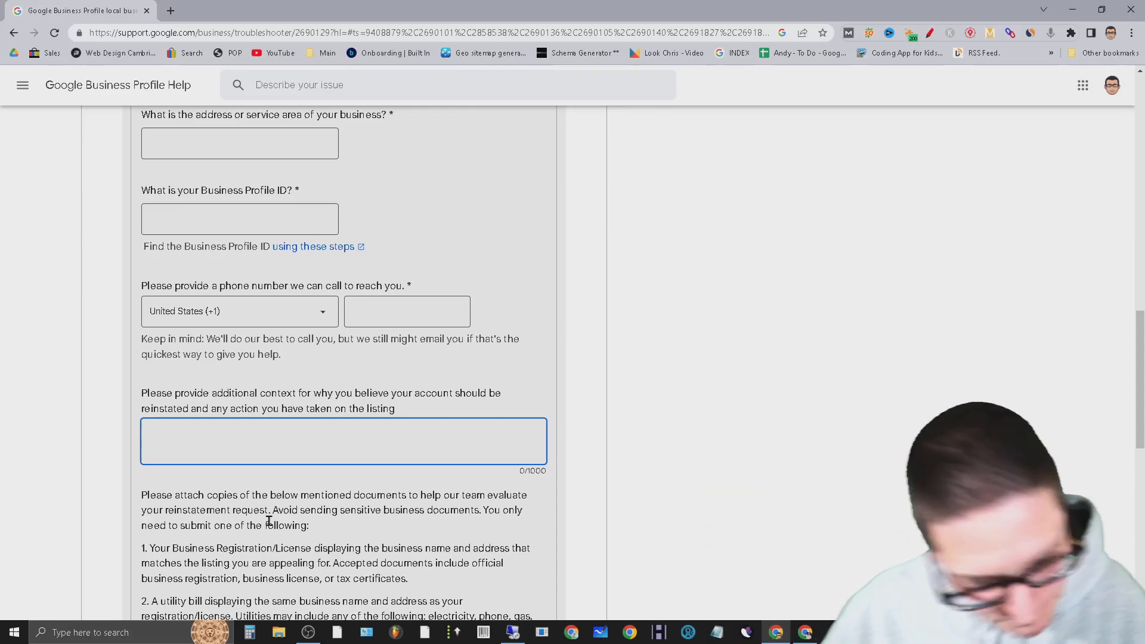
Review the form down to Submit without sending it, then go to the Business Profile Manager businesses list
{"action": "scroll", "scroll_direction": "down", "scroll_amount": 3}
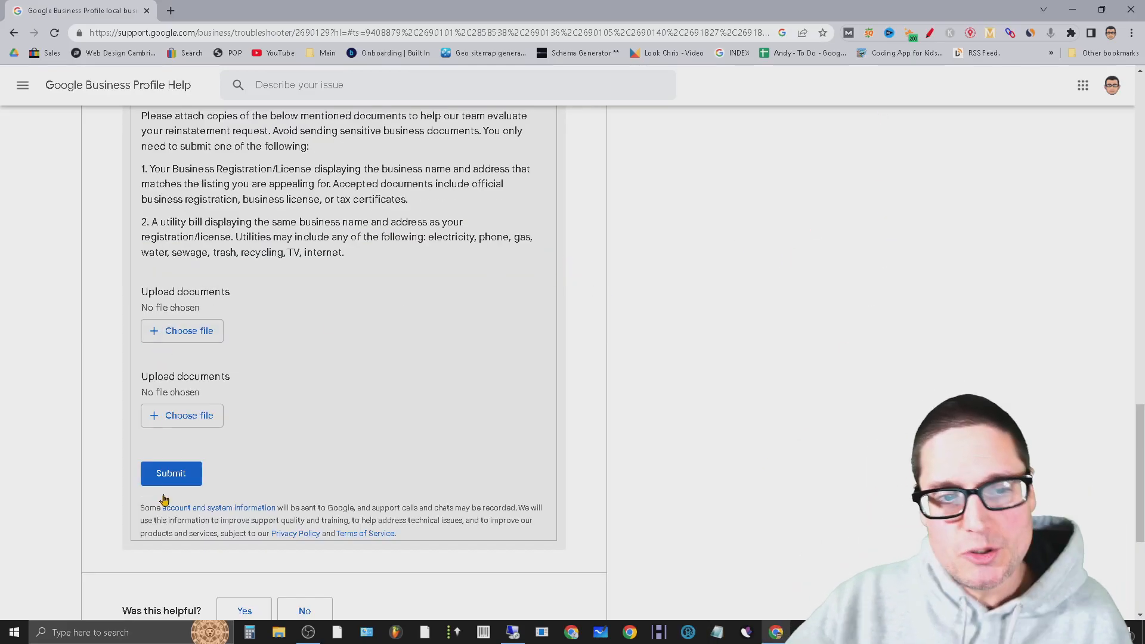
{"action": "mouse_move", "coordinate": [398, 304]}
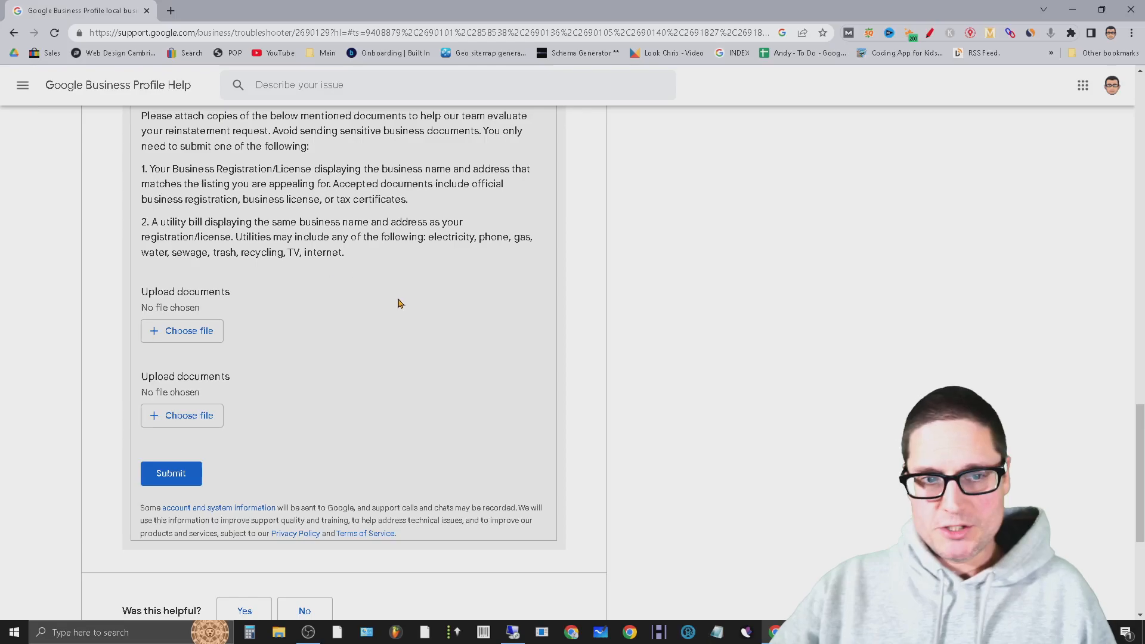
{"action": "scroll", "scroll_direction": "up", "scroll_amount": 3}
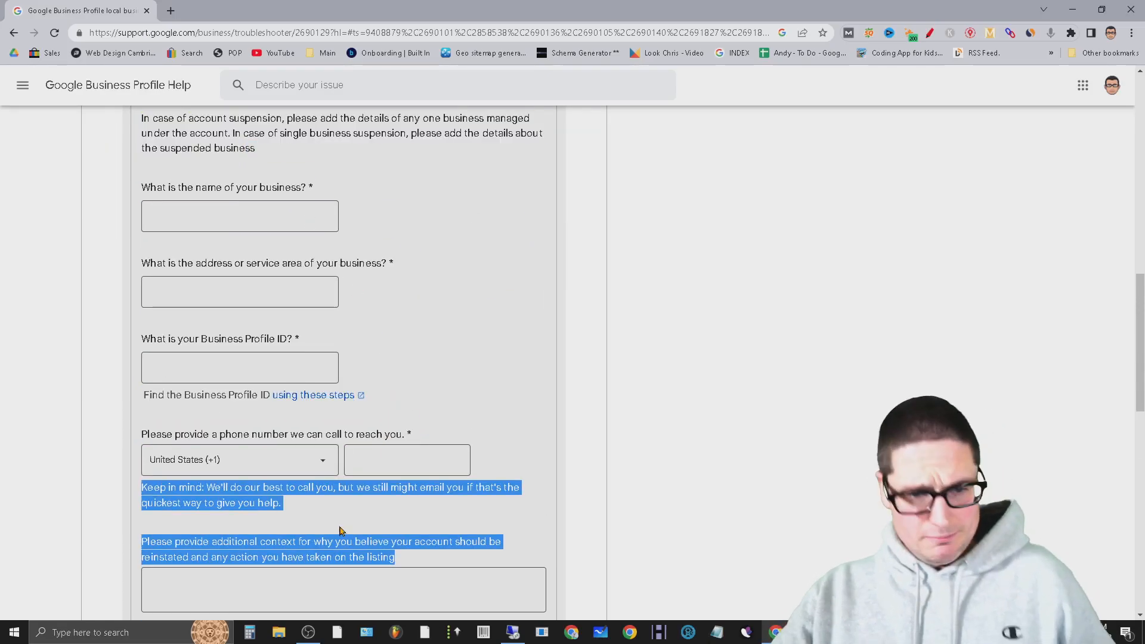
{"action": "left_click", "coordinate": [592, 174]}
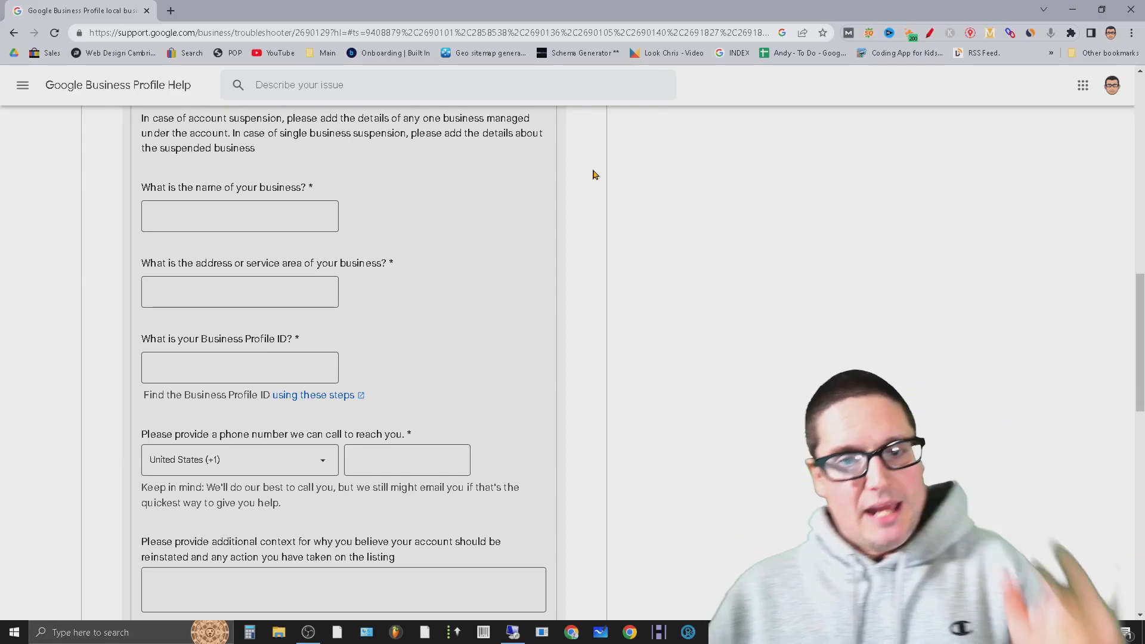
{"action": "scroll", "scroll_direction": "down", "scroll_amount": 3}
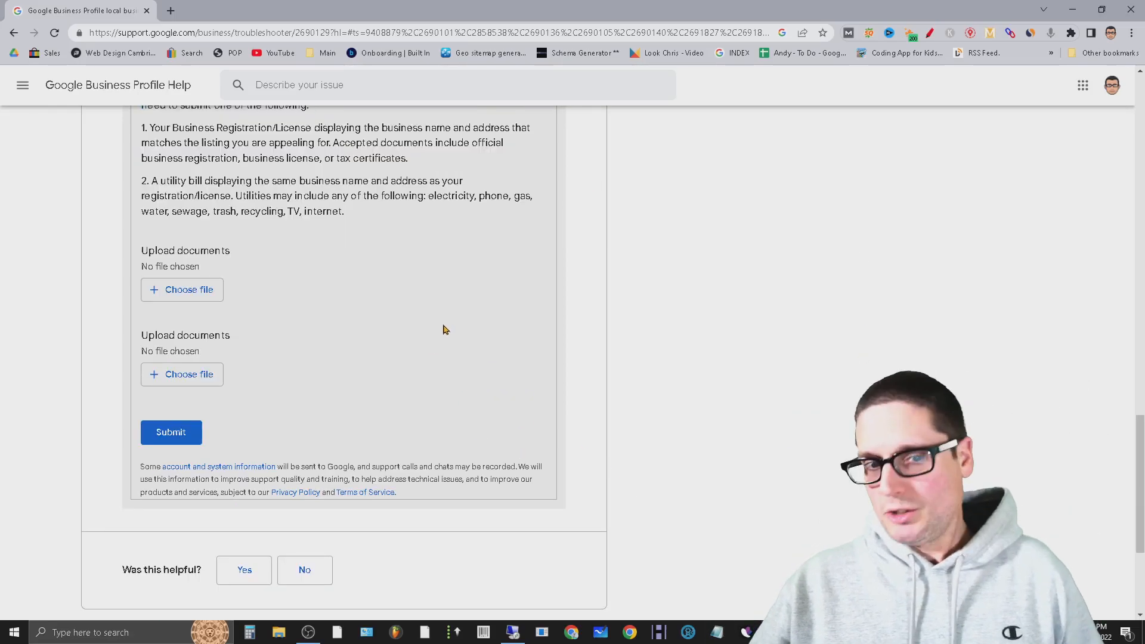
{"action": "mouse_move", "coordinate": [3, 355]}
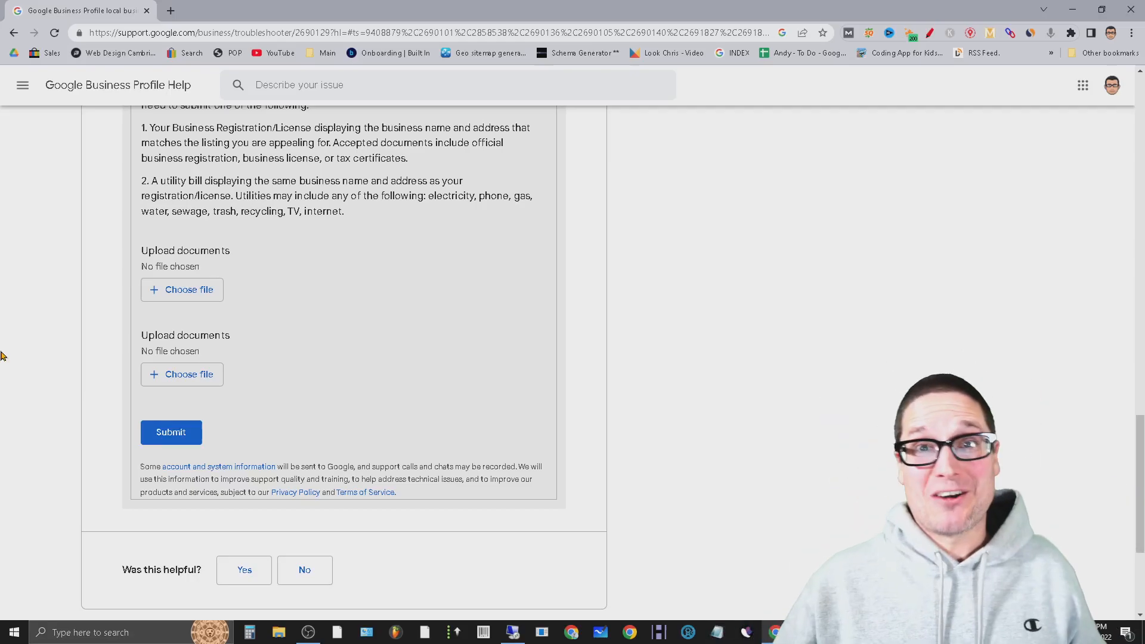
{"action": "scroll", "scroll_direction": "up", "scroll_amount": 3}
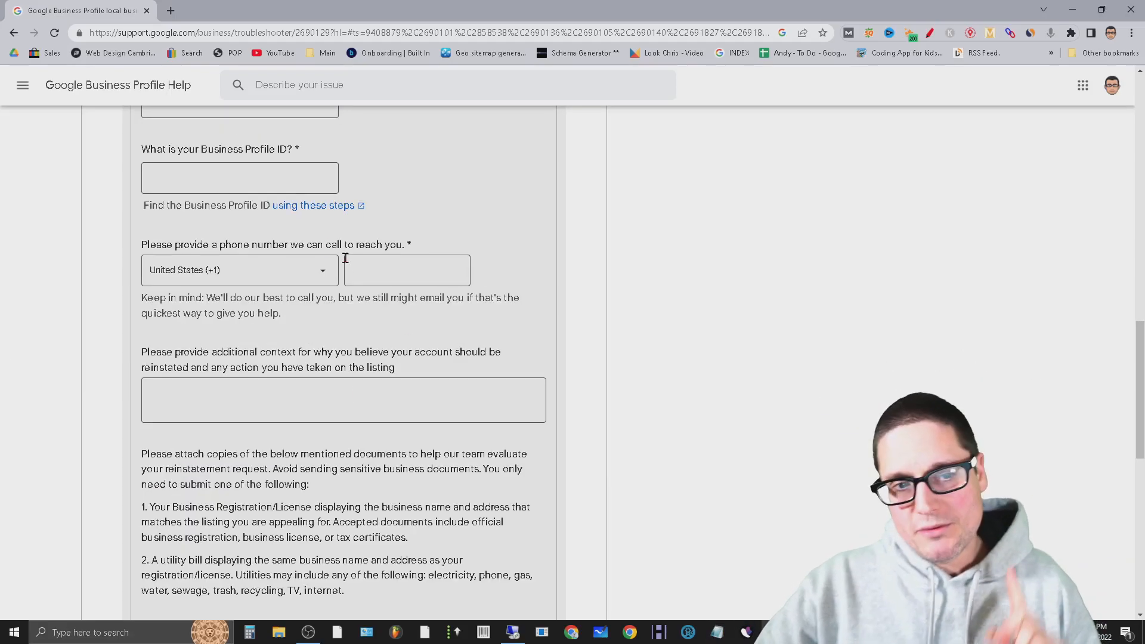
{"action": "left_click", "coordinate": [240, 178]}
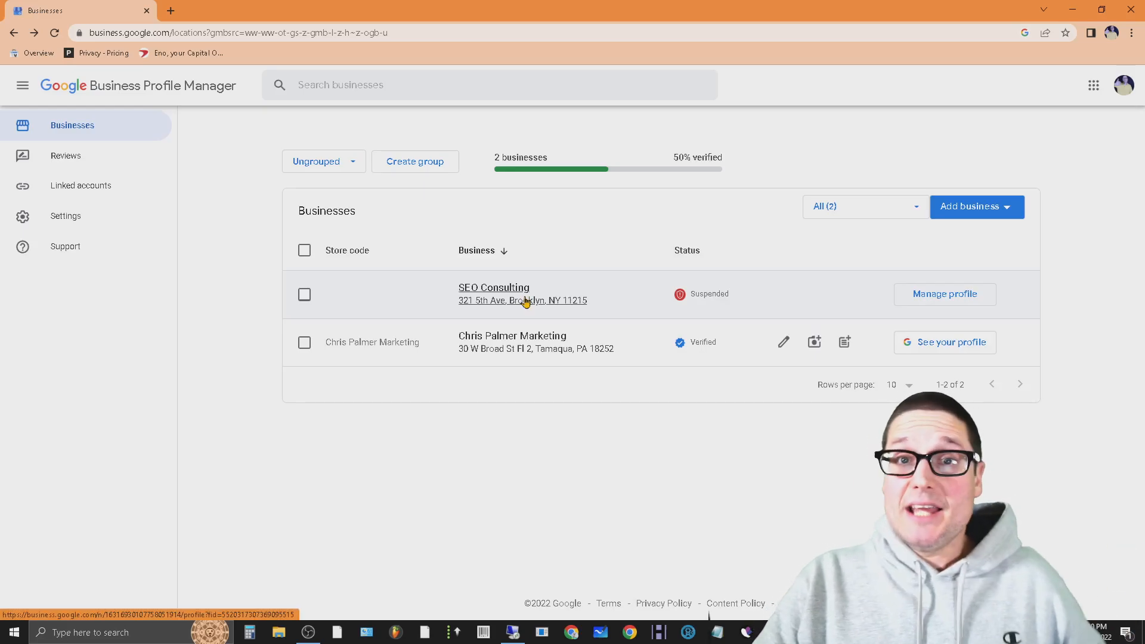
{"action": "left_click", "coordinate": [493, 287]}
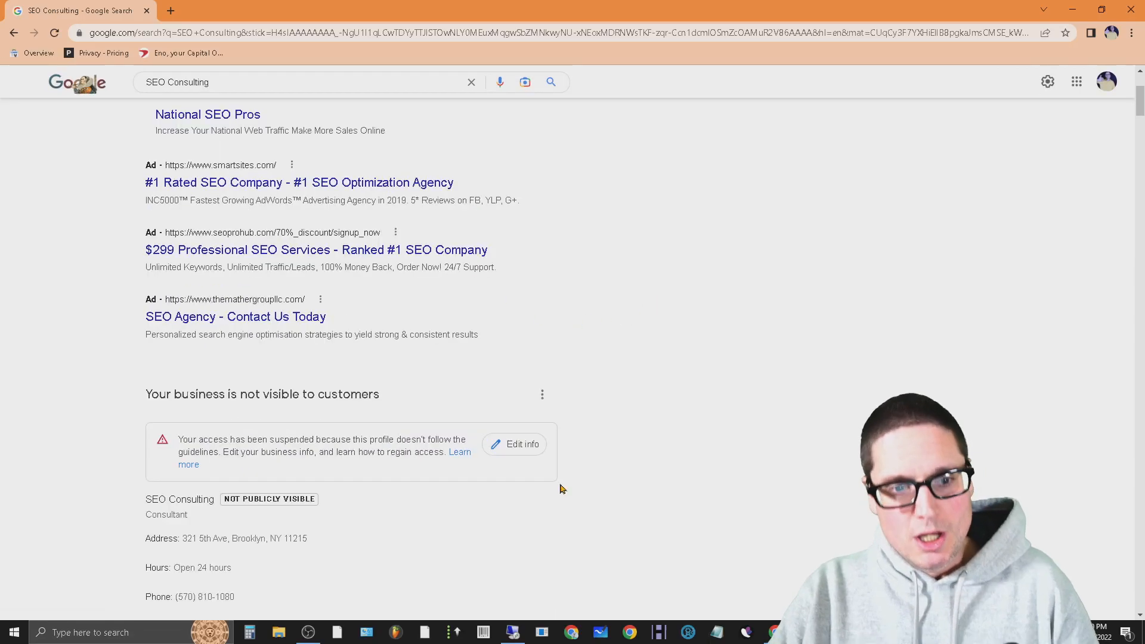
{"action": "mouse_move", "coordinate": [557, 391]}
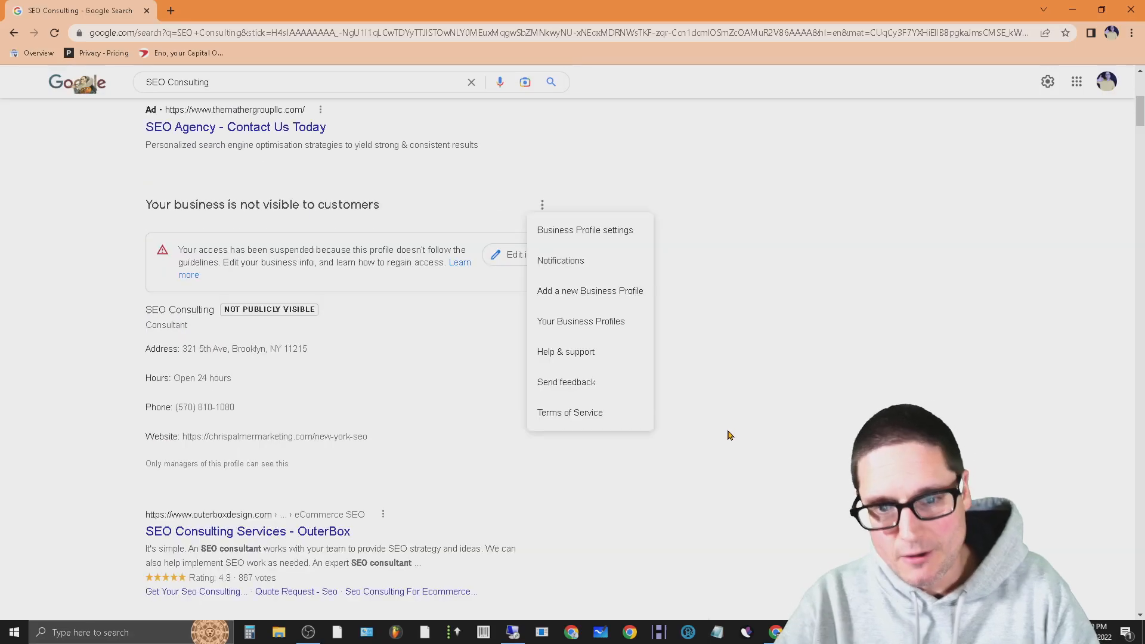
{"action": "mouse_move", "coordinate": [610, 213]}
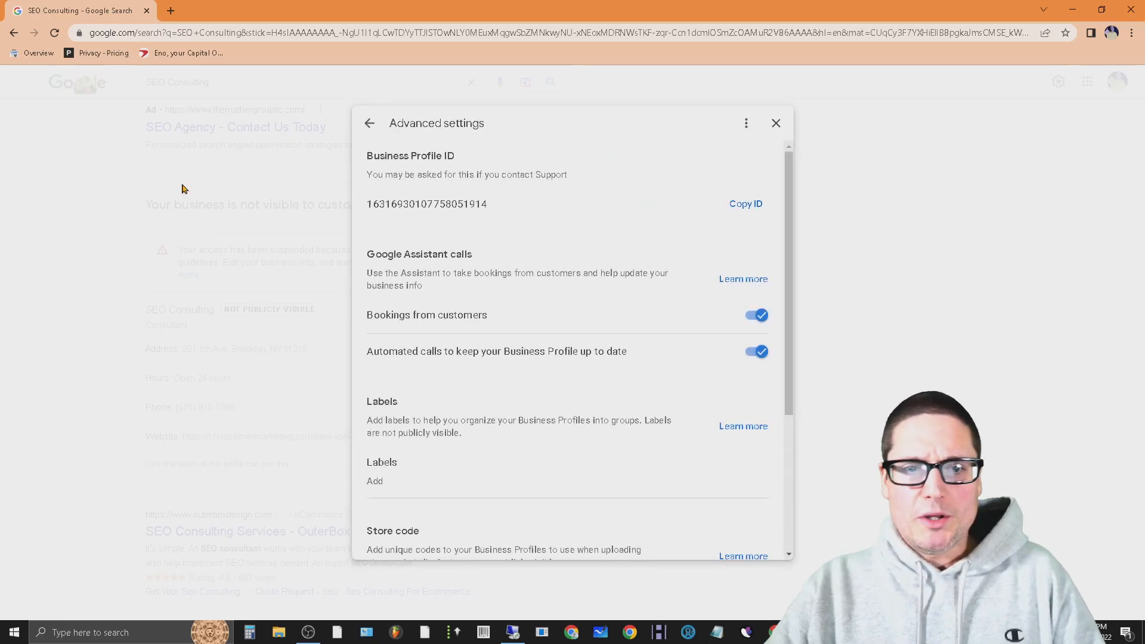
{"action": "double_click", "coordinate": [471, 204]}
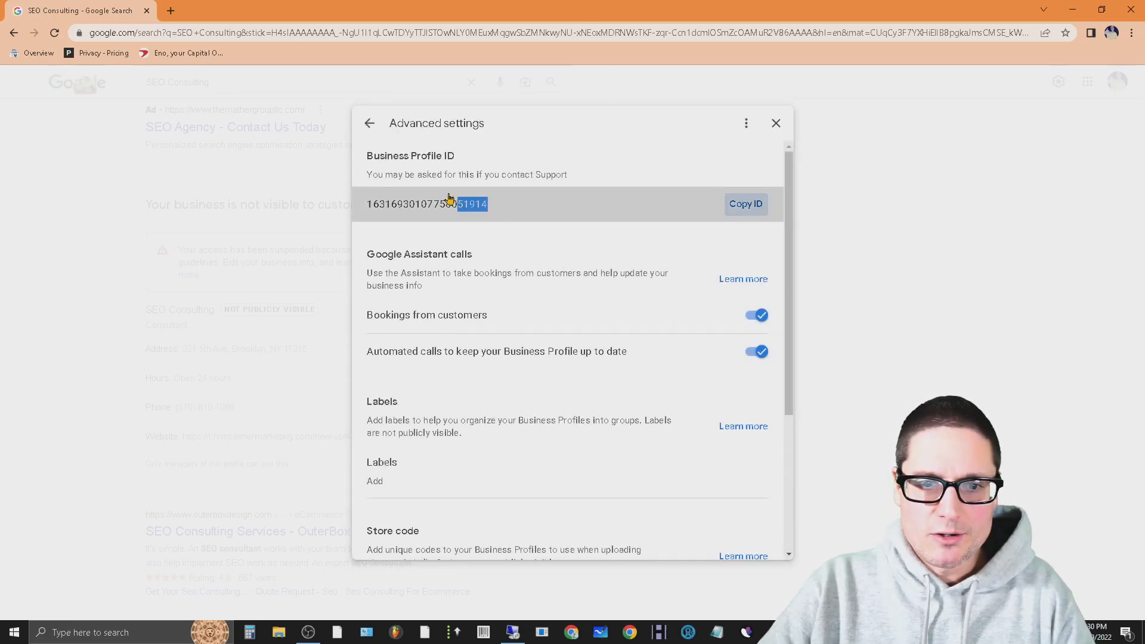
{"action": "left_click", "coordinate": [744, 204]}
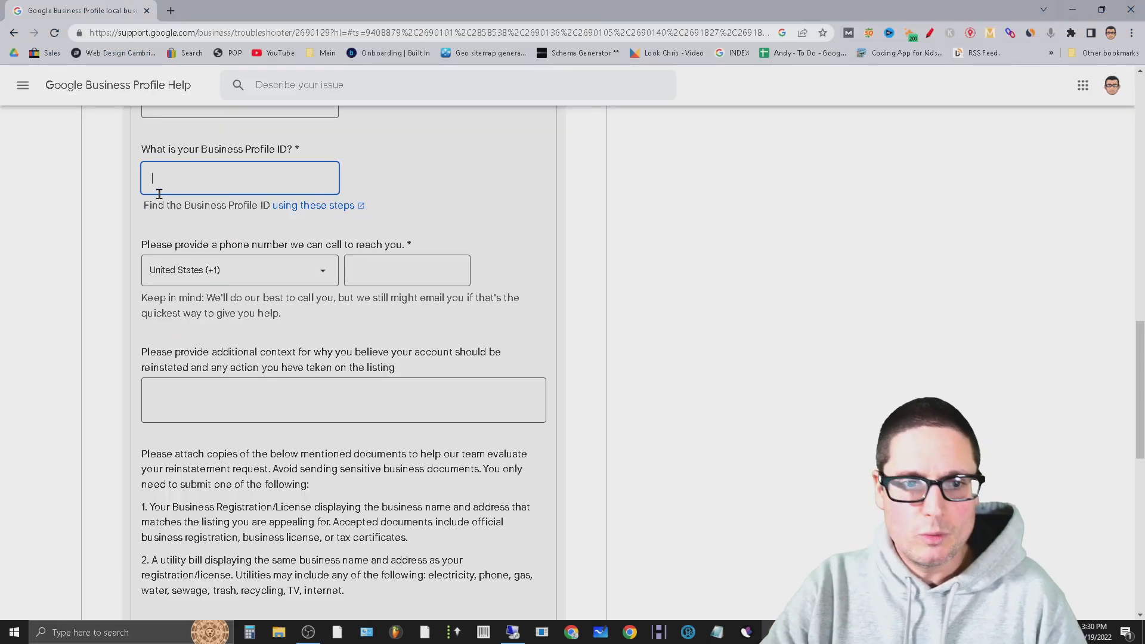
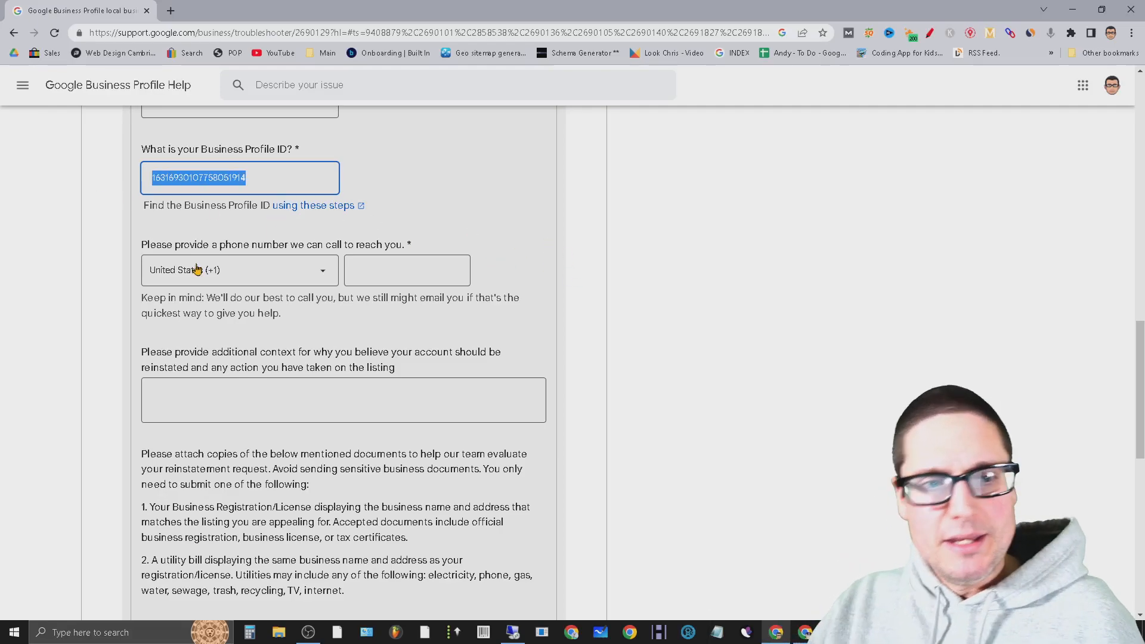
{"action": "mouse_move", "coordinate": [261, 161]}
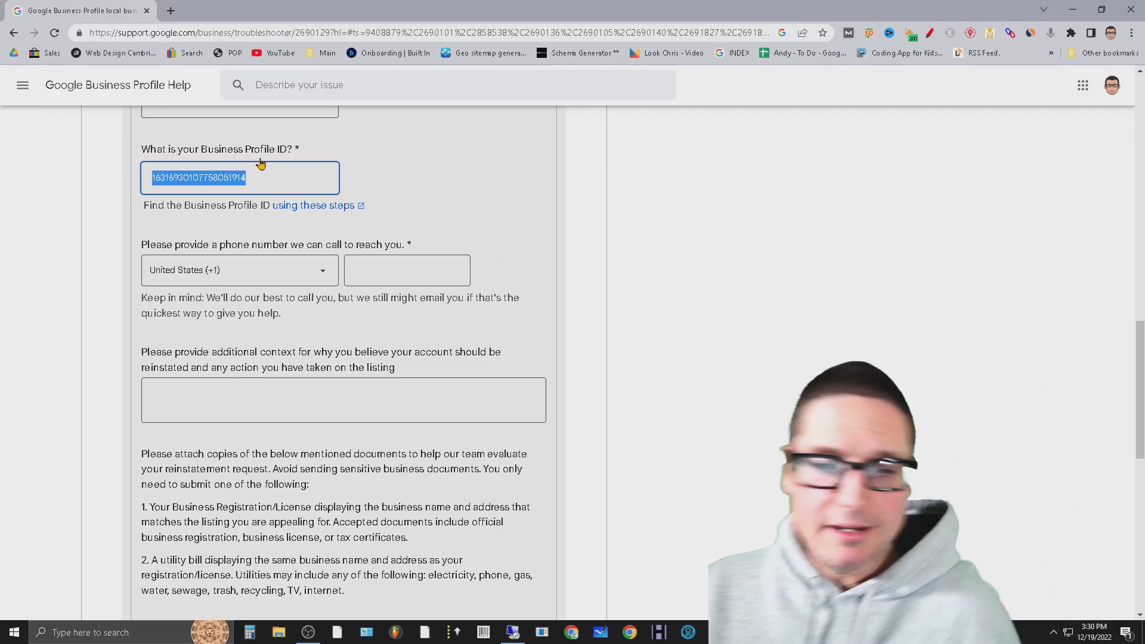
{"action": "scroll", "scroll_direction": "down", "scroll_amount": 3}
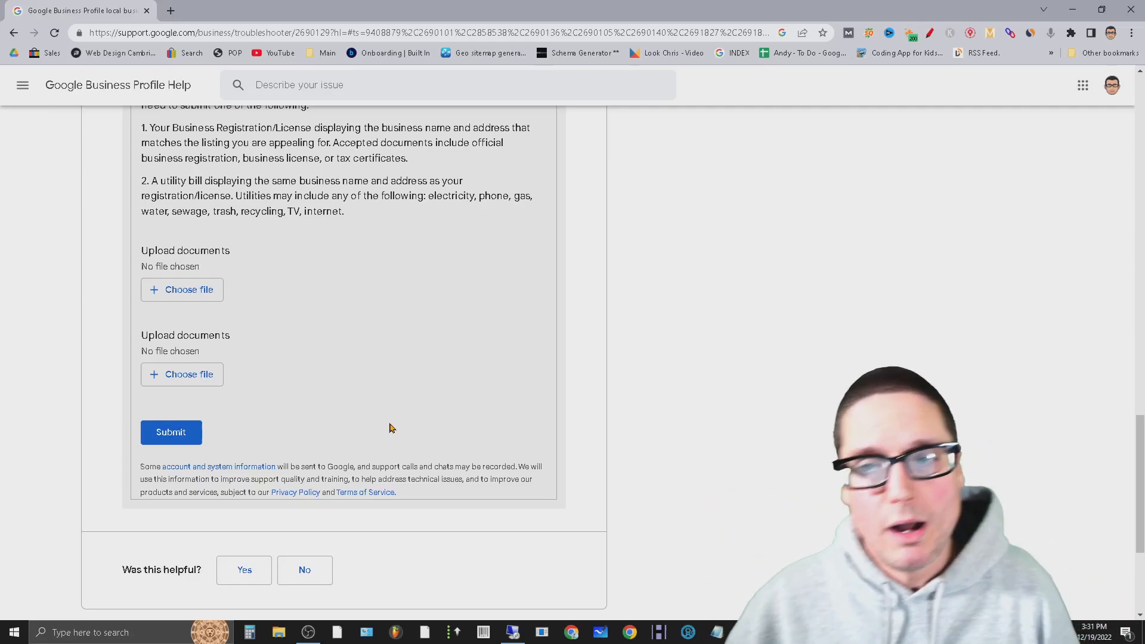
{"action": "mouse_move", "coordinate": [1067, 9]}
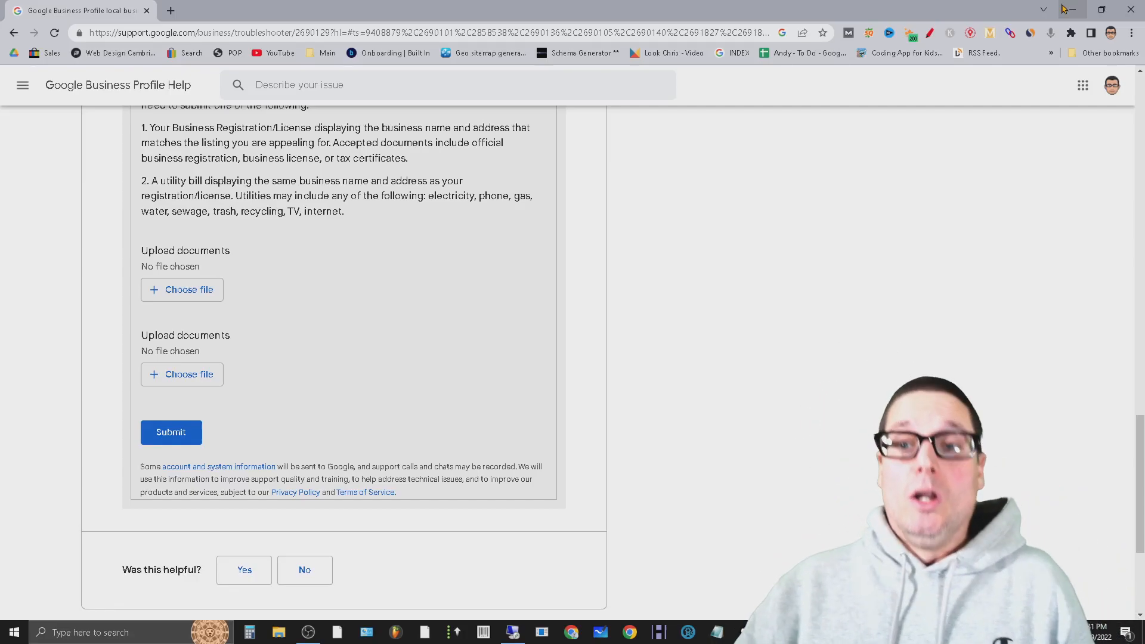
{"action": "left_click", "coordinate": [1066, 9]}
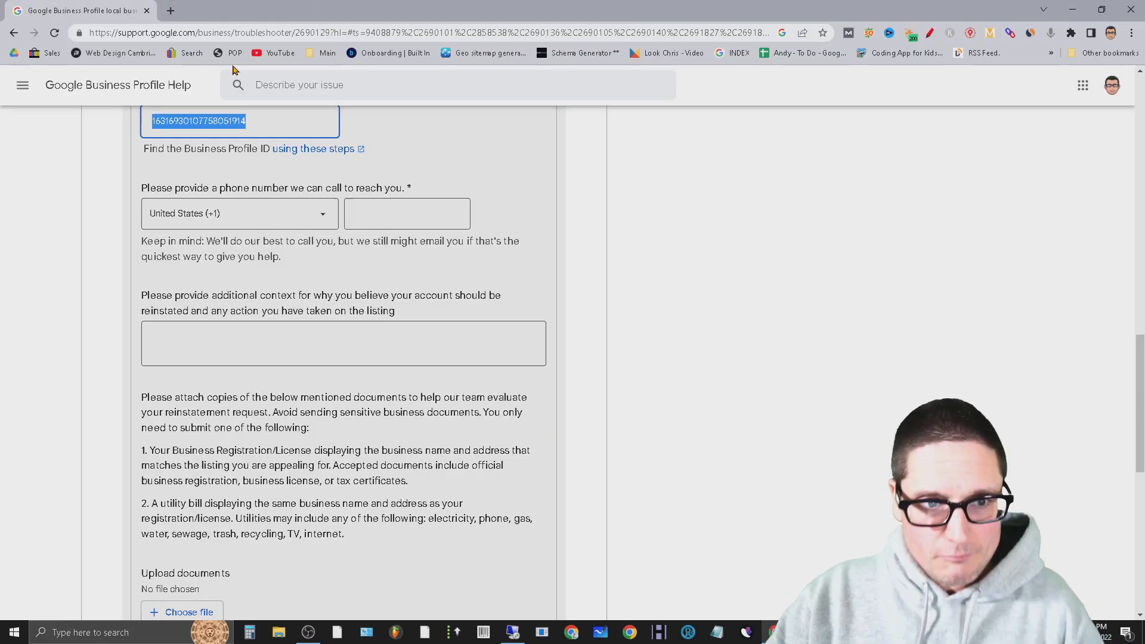
Search Google for '123 medow' and open the 123 Meadow Ln map result in Google Maps
{"action": "left_click", "coordinate": [73, 11]}
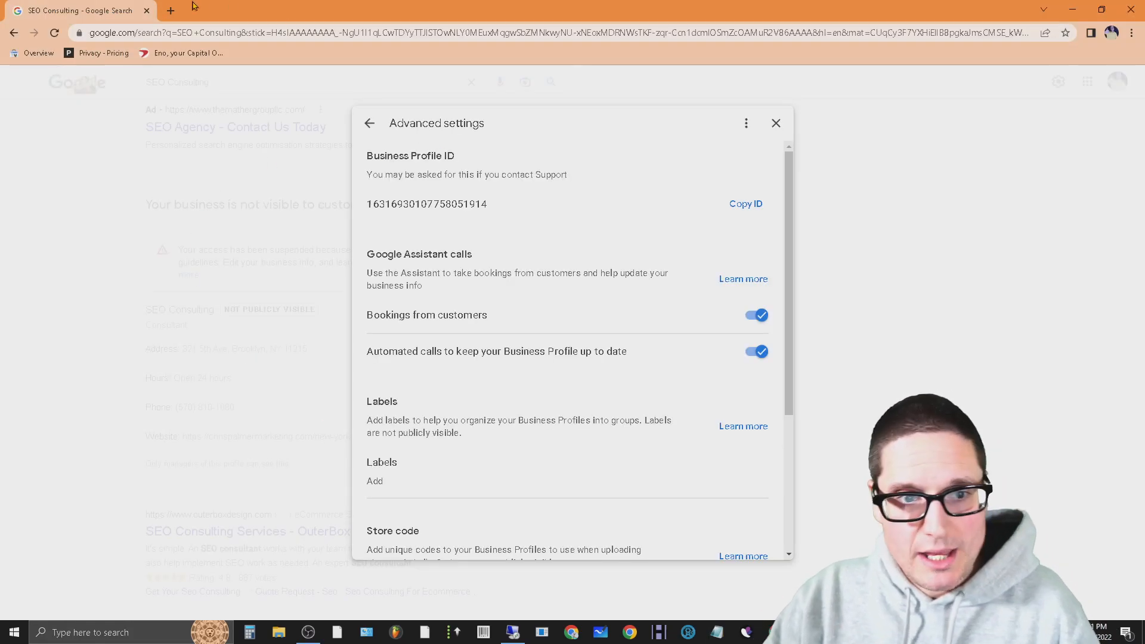
{"action": "left_click", "coordinate": [775, 123]}
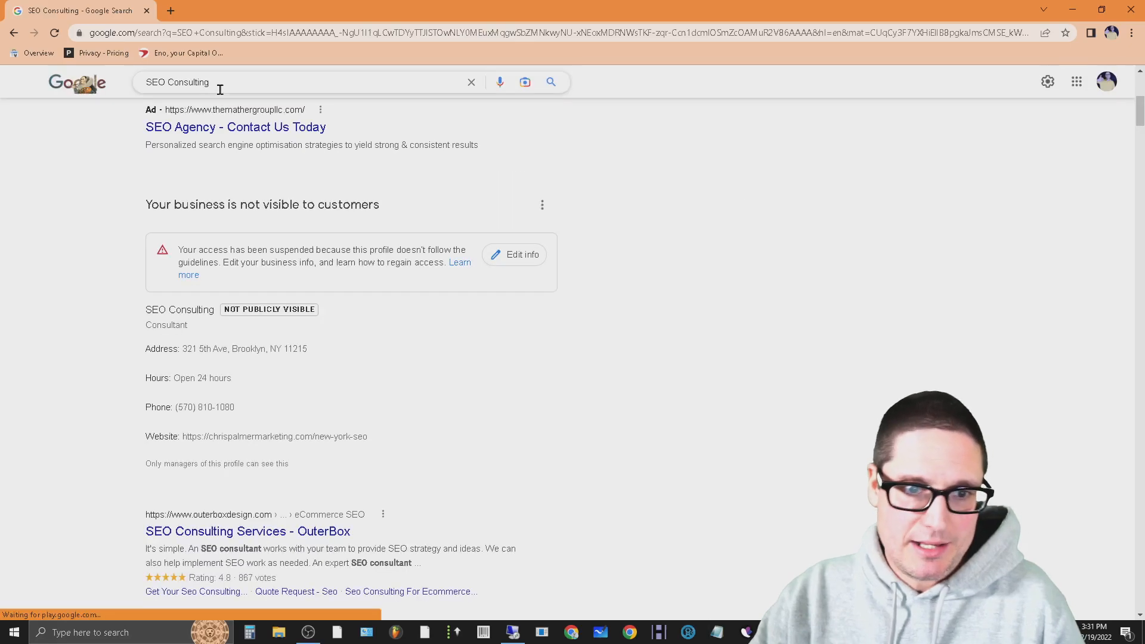
{"action": "type", "text": "12"}
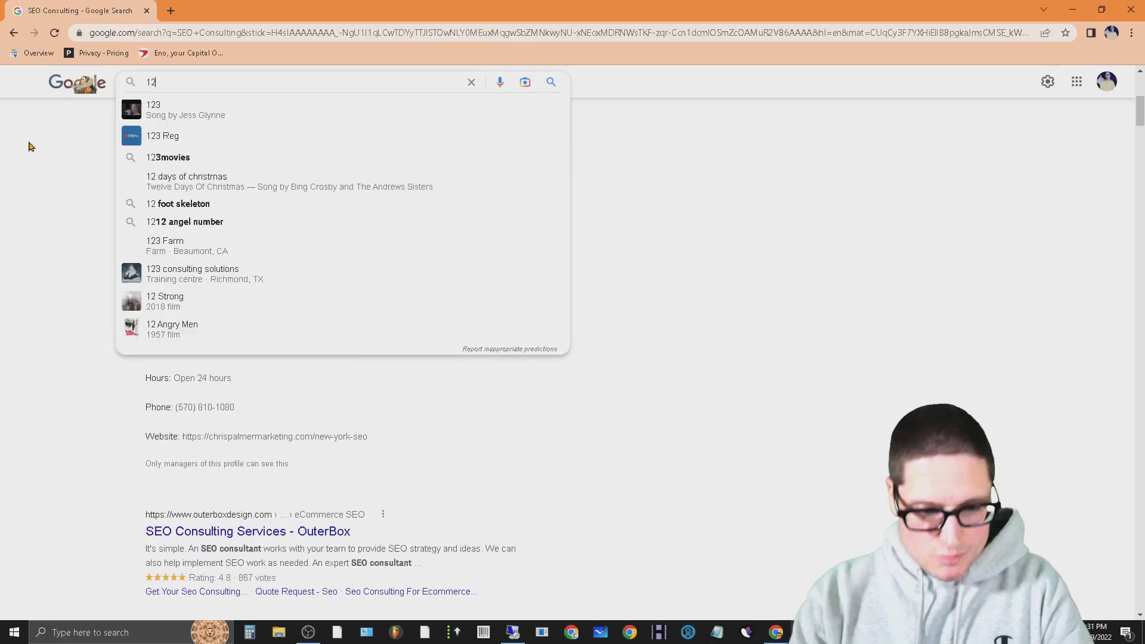
{"action": "type", "text": "3 medow lande"}
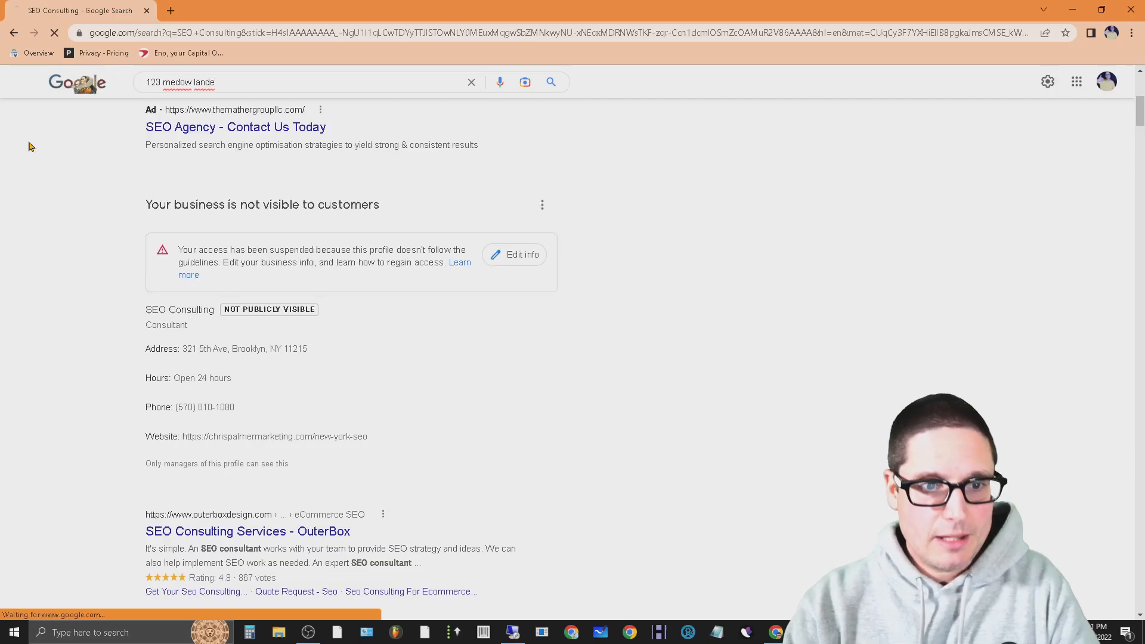
{"action": "key", "text": "Return"}
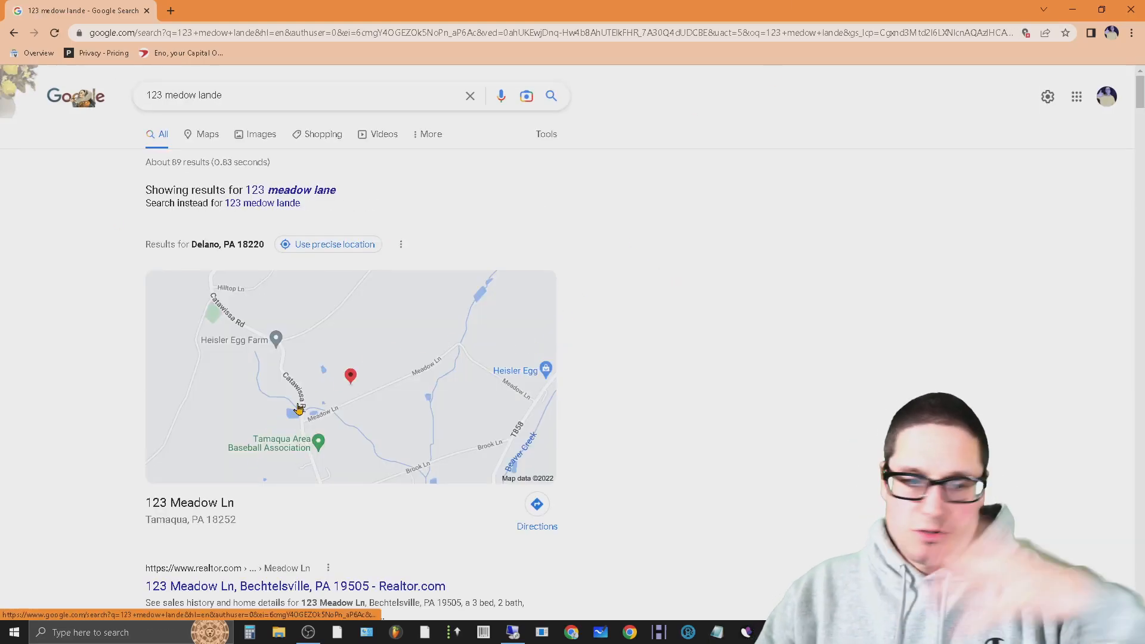
{"action": "left_click", "coordinate": [350, 375]}
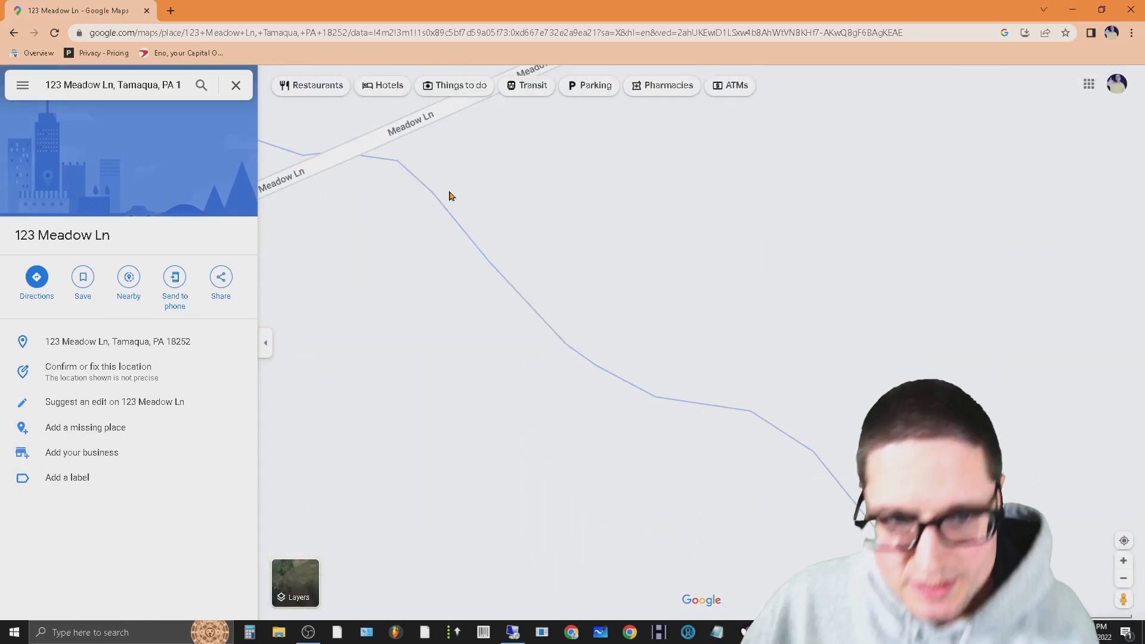
{"action": "scroll", "scroll_direction": "up", "scroll_amount": 3}
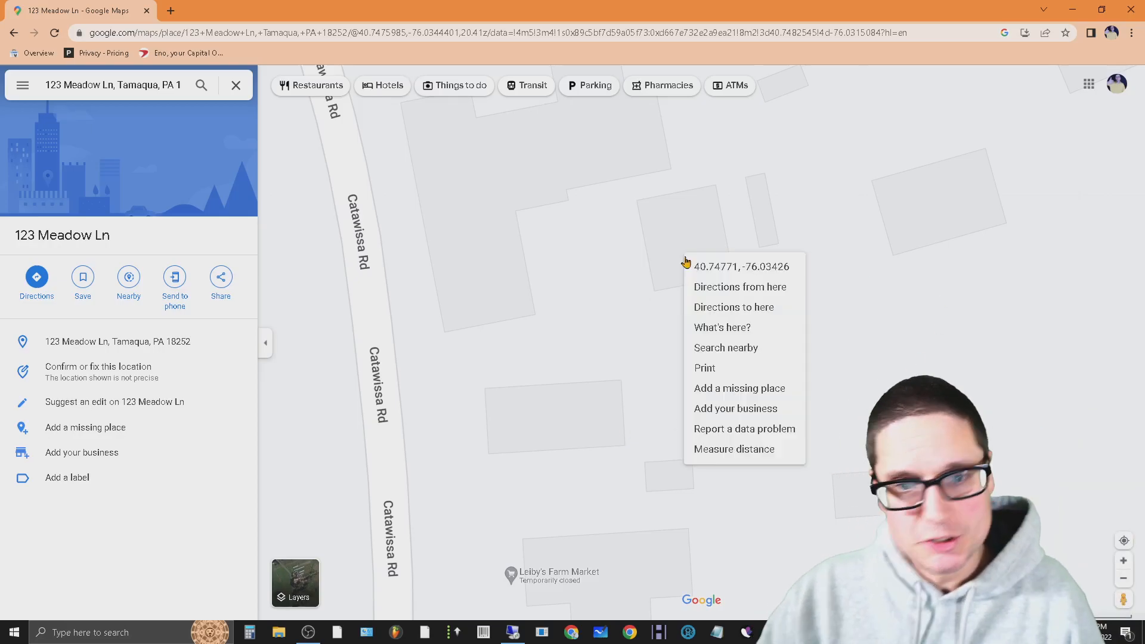
{"action": "mouse_move", "coordinate": [757, 410]}
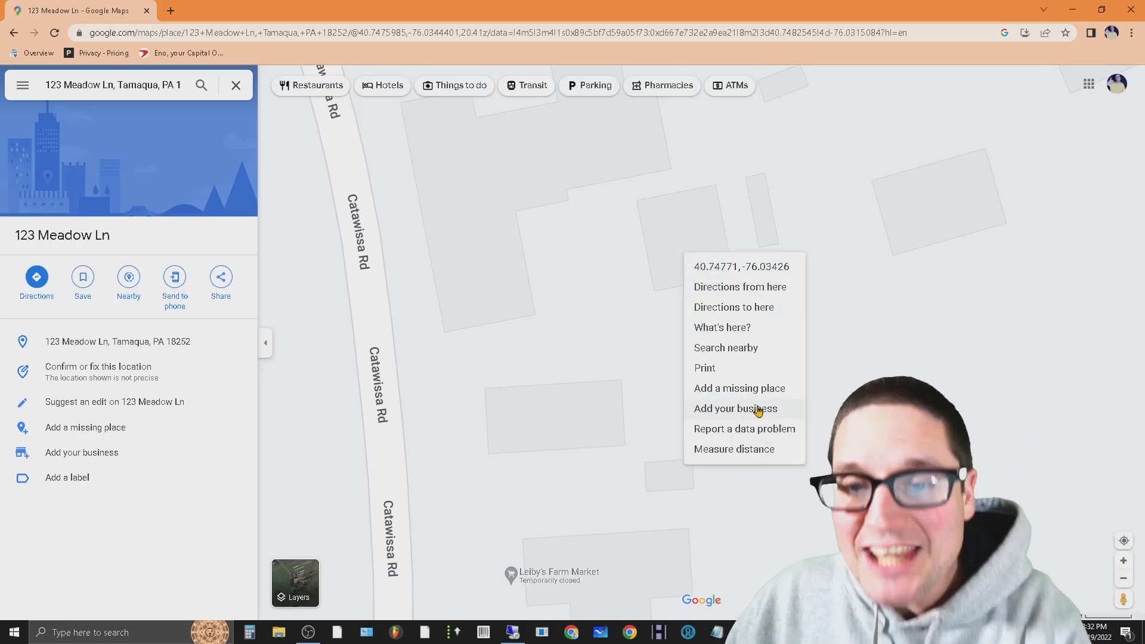
{"action": "left_click", "coordinate": [734, 408]}
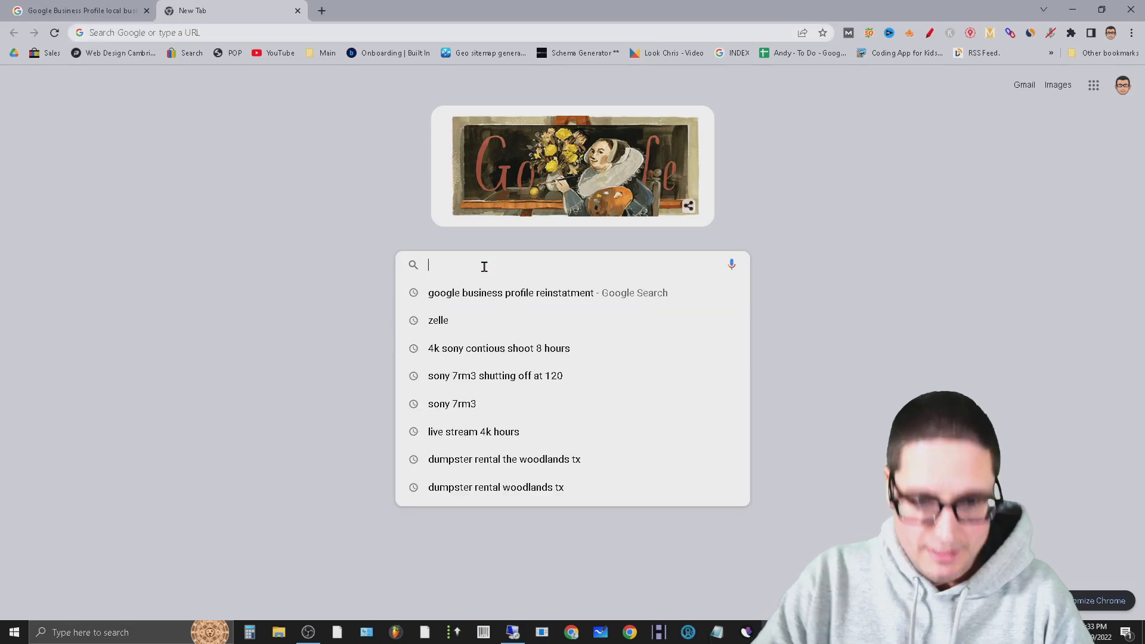
Search 'google ads', go to ads.google.com and sign in
{"action": "type", "text": "google ads"}
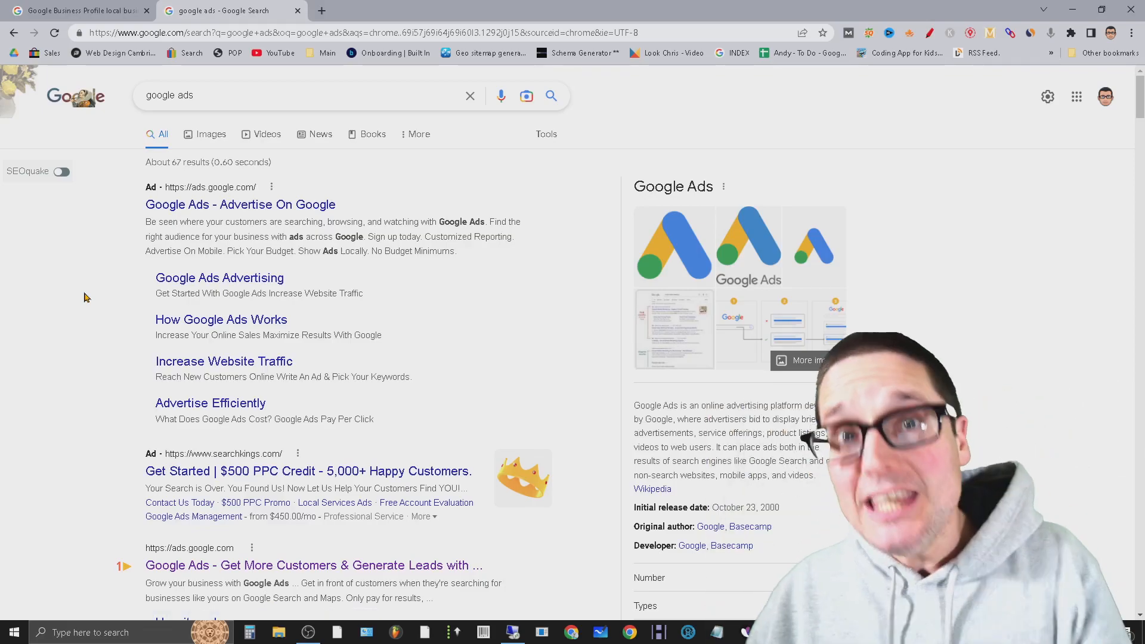
{"action": "left_click", "coordinate": [321, 10]}
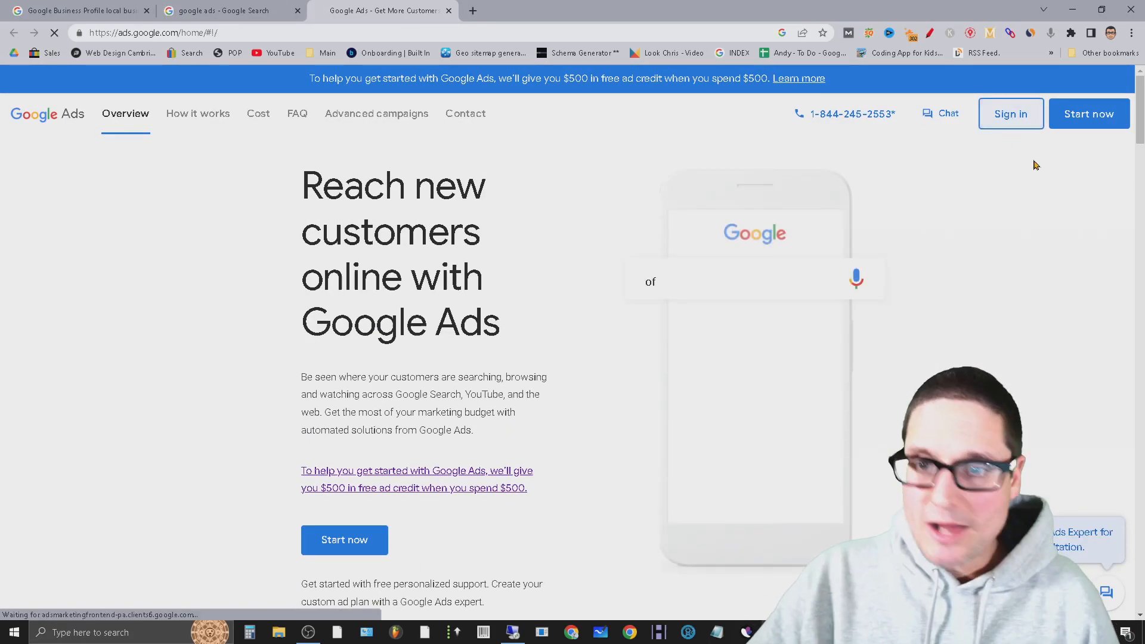
{"action": "left_click", "coordinate": [1010, 113]}
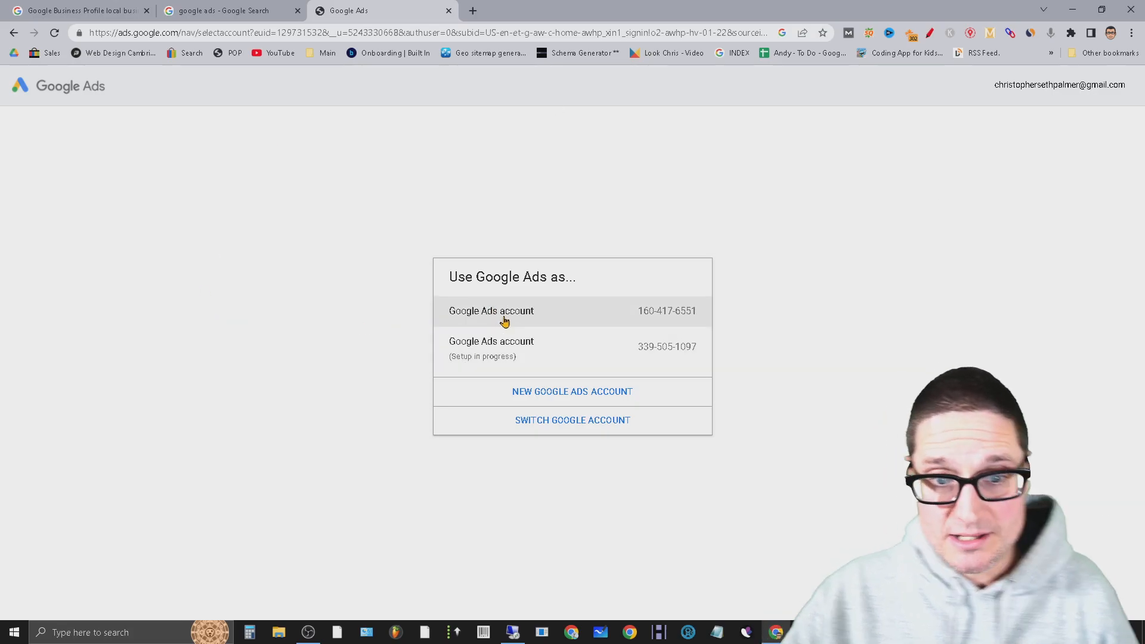
{"action": "left_click", "coordinate": [490, 311]}
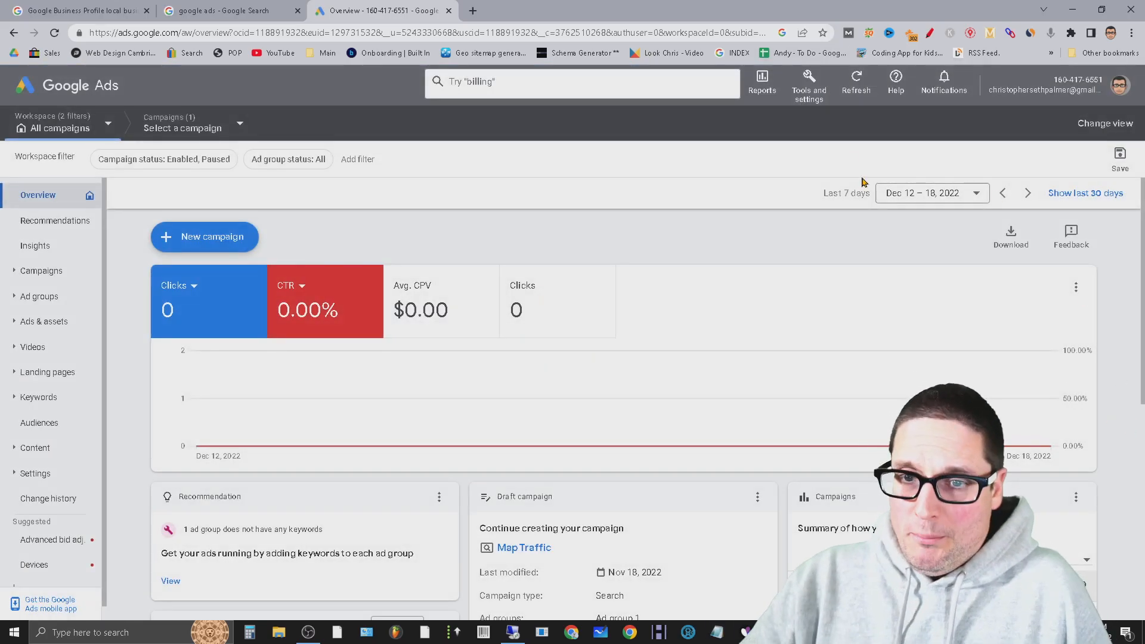
{"action": "left_click", "coordinate": [904, 82]}
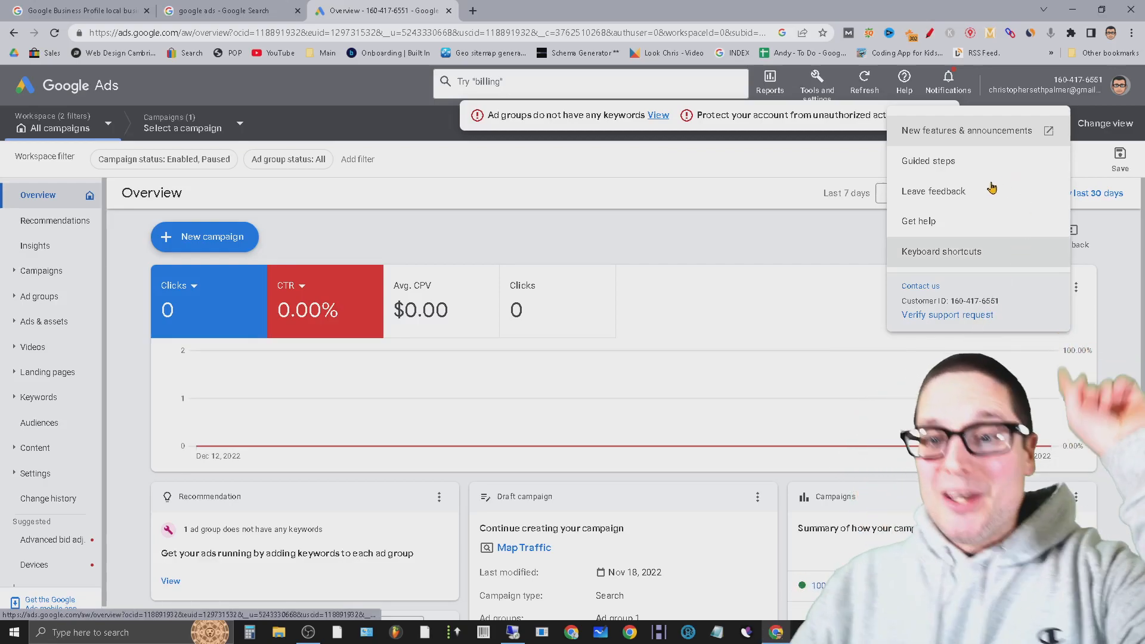
{"action": "mouse_move", "coordinate": [986, 224]}
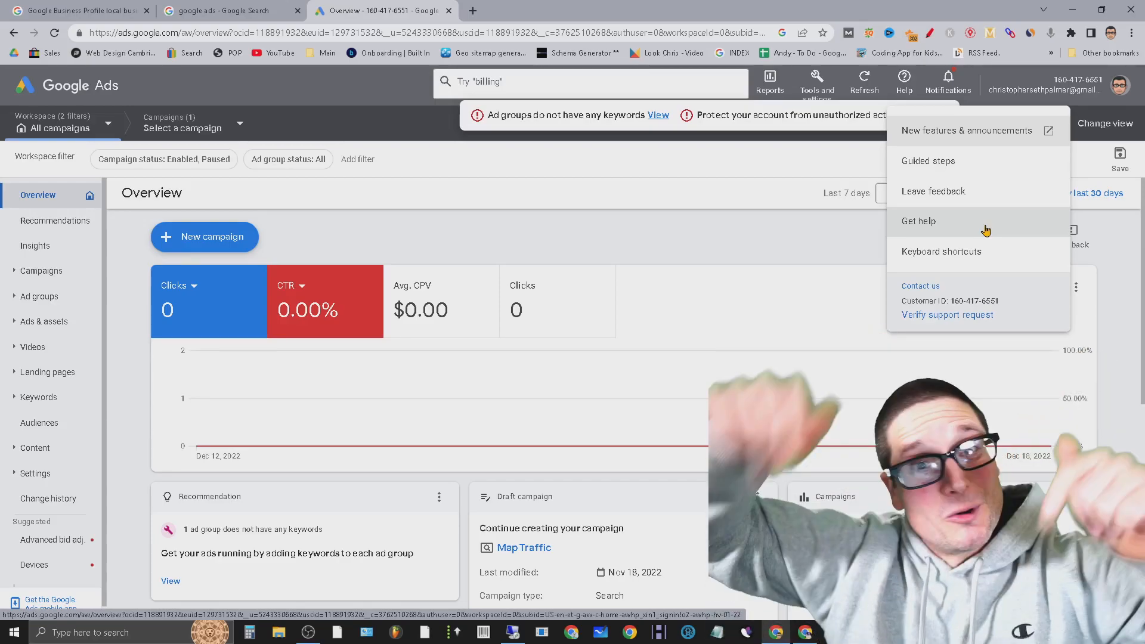
{"action": "mouse_move", "coordinate": [947, 315]}
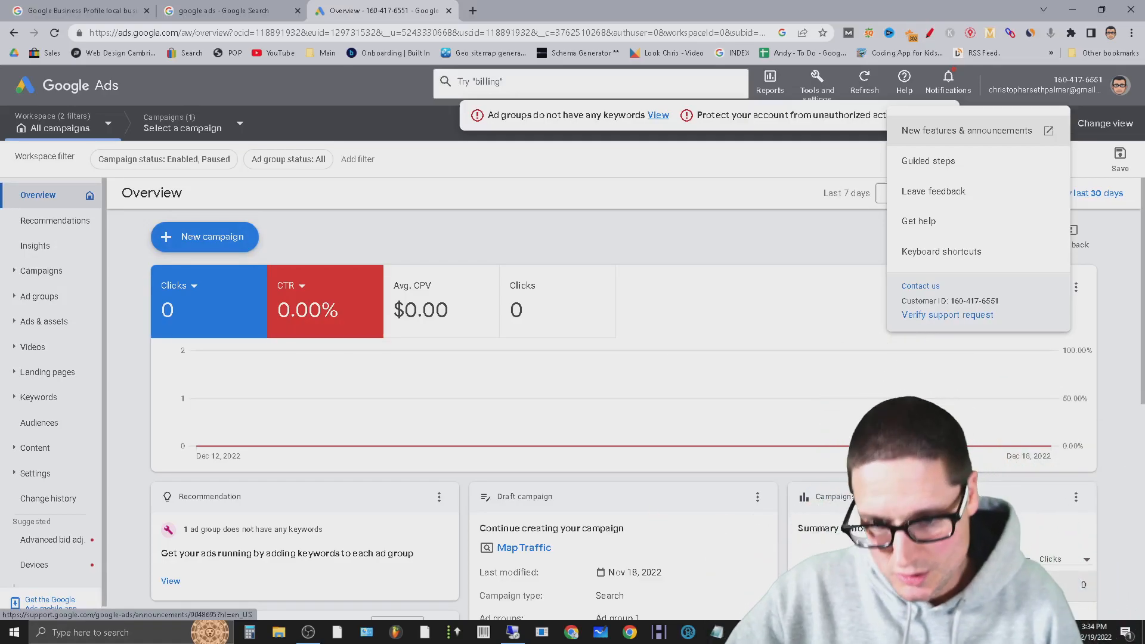
Return to the 'Start building your Business Profile' form and begin entering the business name
{"action": "left_click", "coordinate": [223, 11]}
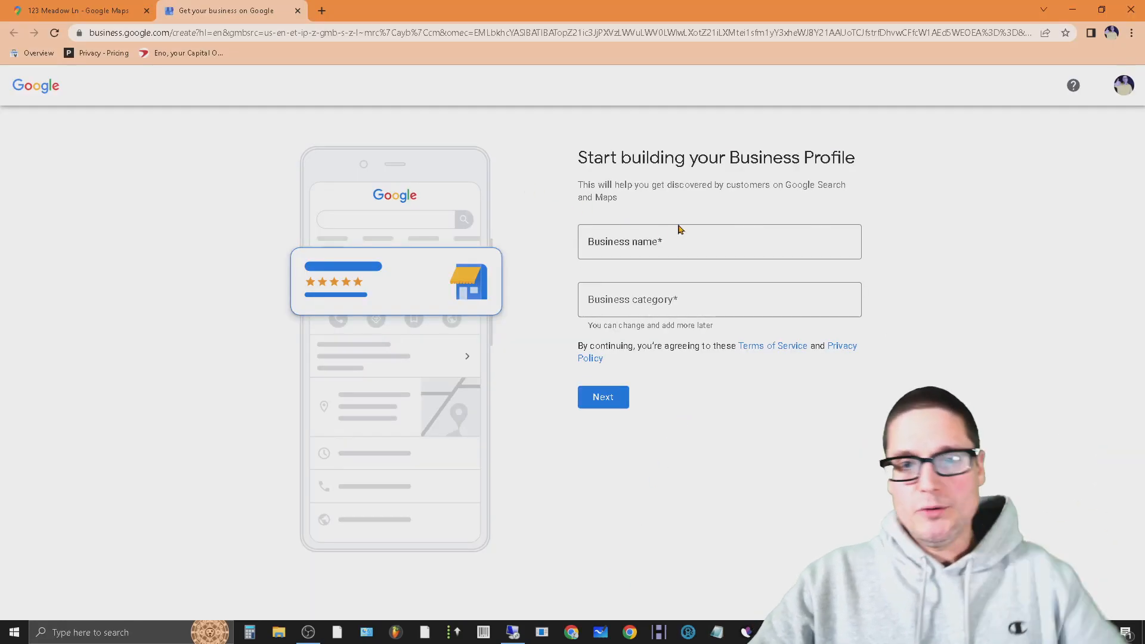
{"action": "left_click", "coordinate": [718, 242]}
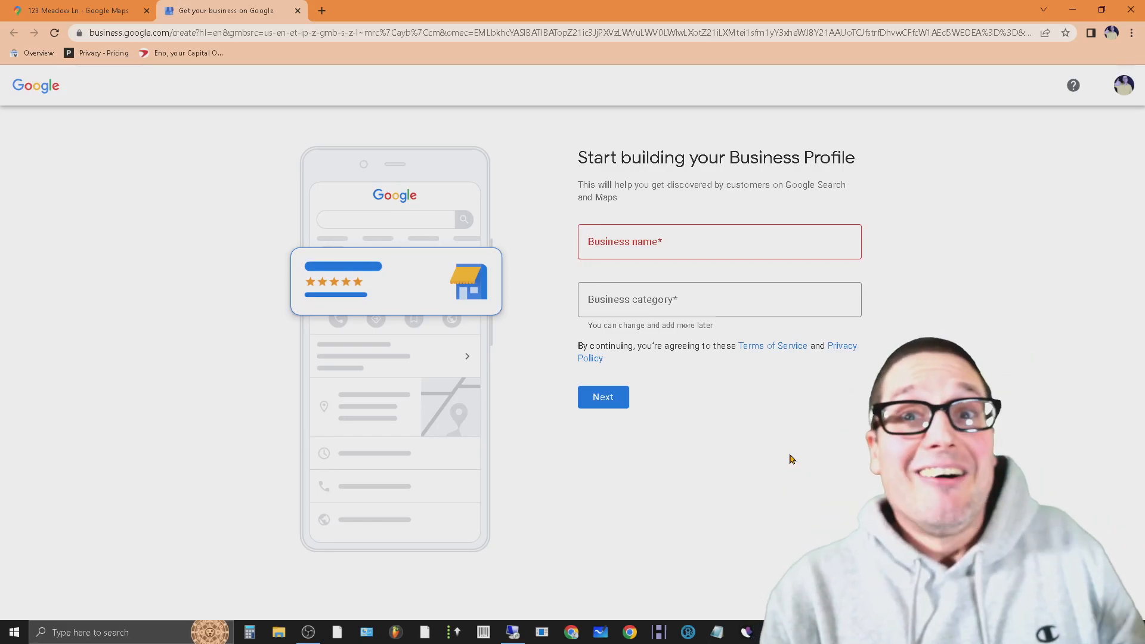
{"action": "mouse_move", "coordinate": [860, 422]}
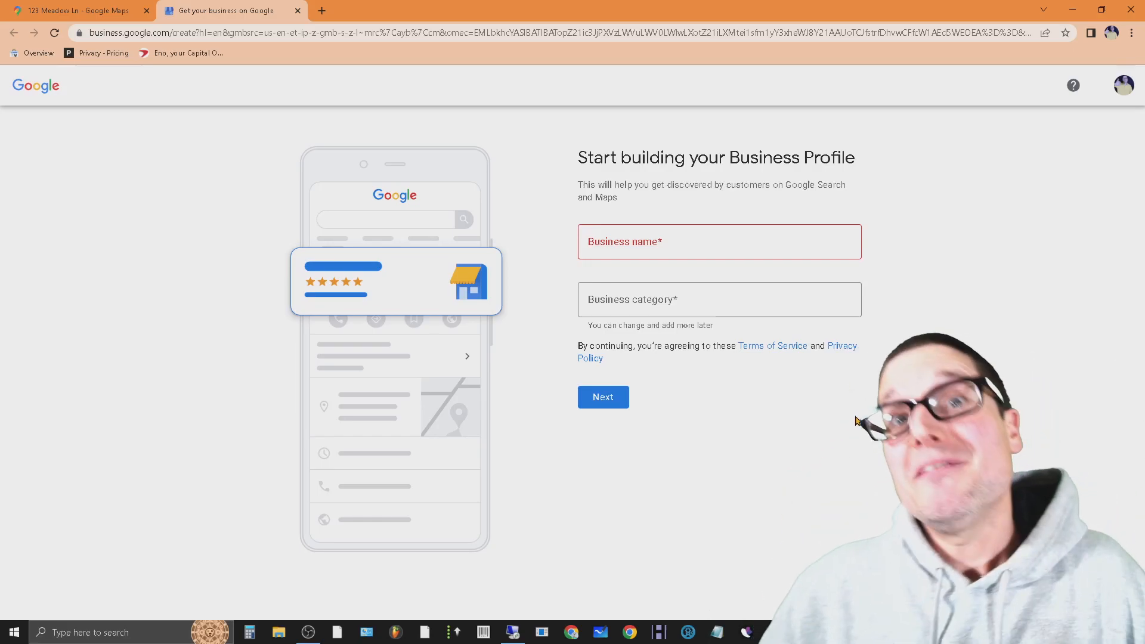